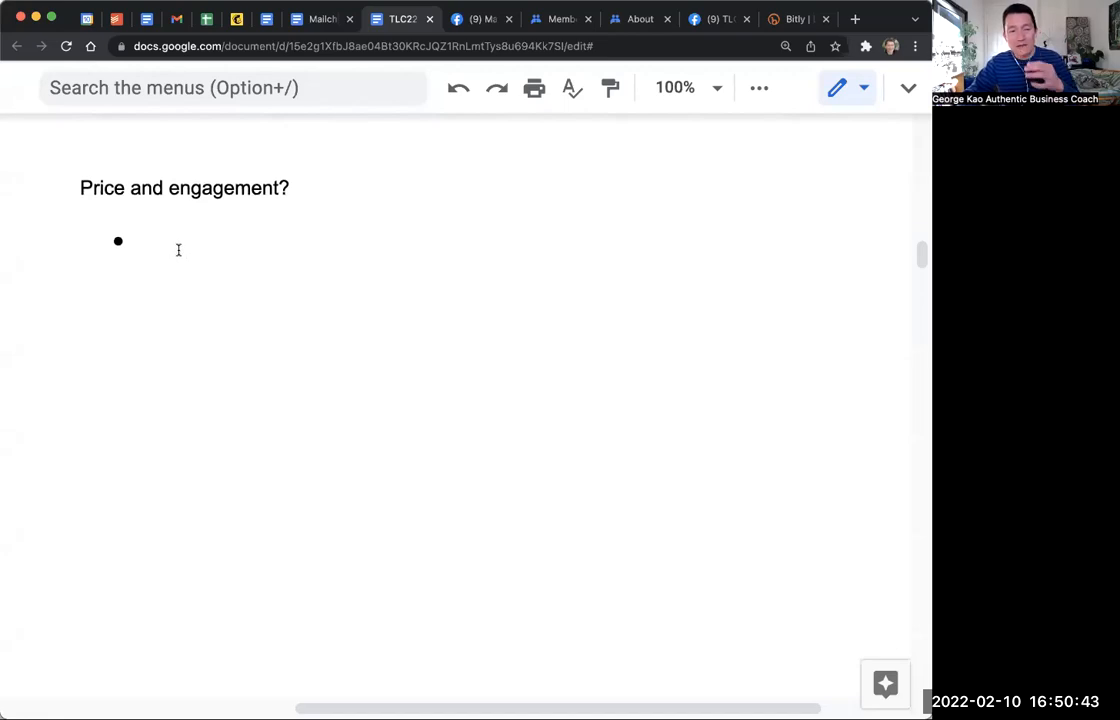
- Write the question bullet: have people engaged more with my courses as the price has gone up over the years?
text(Do)
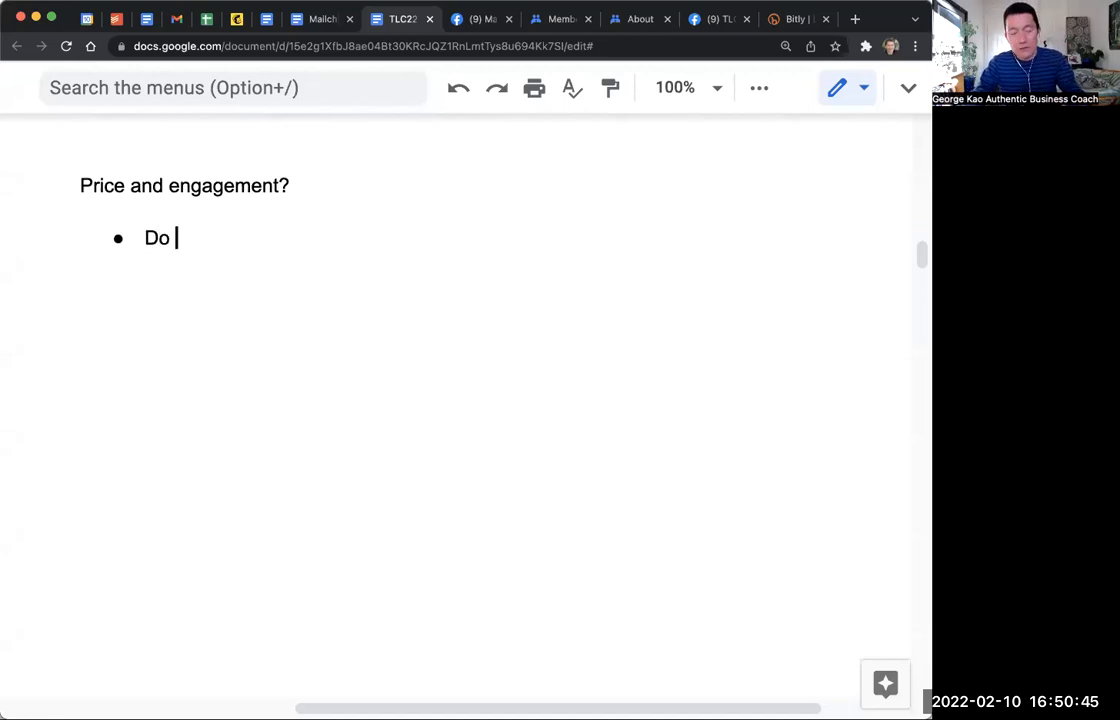
text(HAve I)
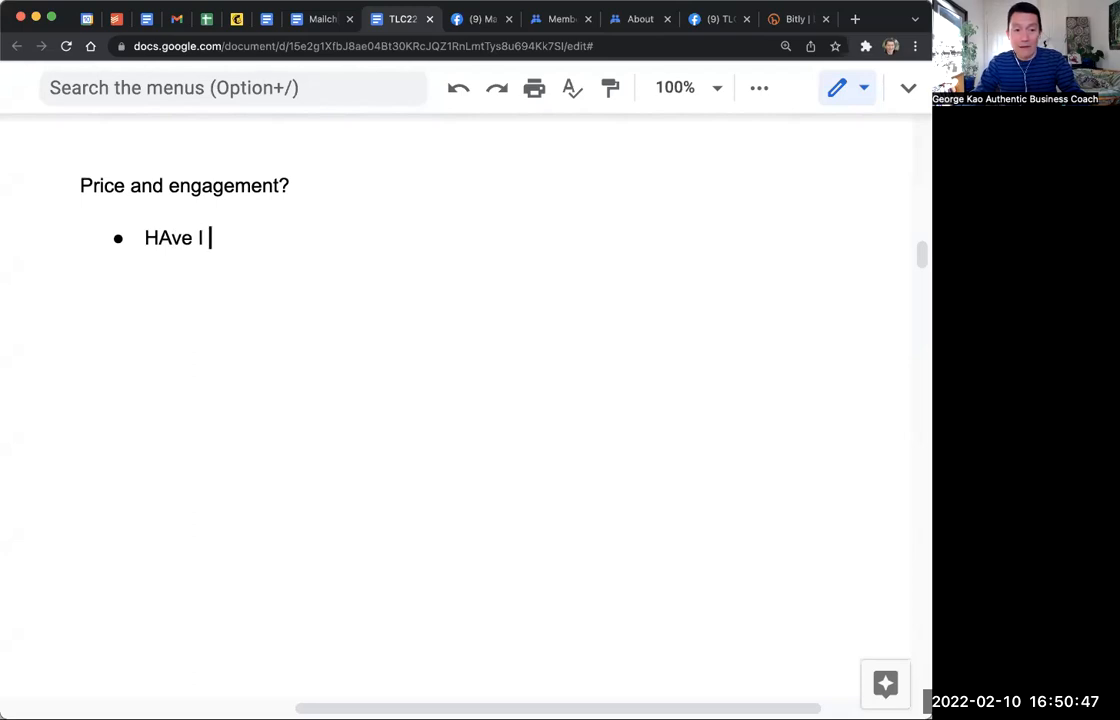
text(found that people engage)
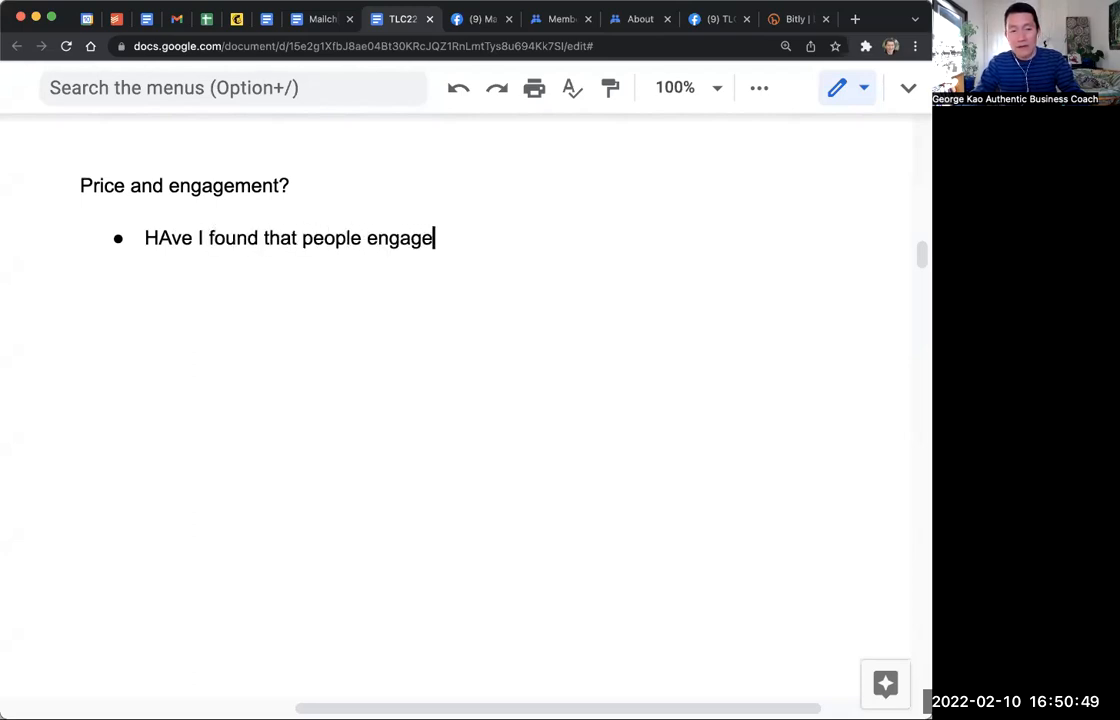
text(more with my courses)
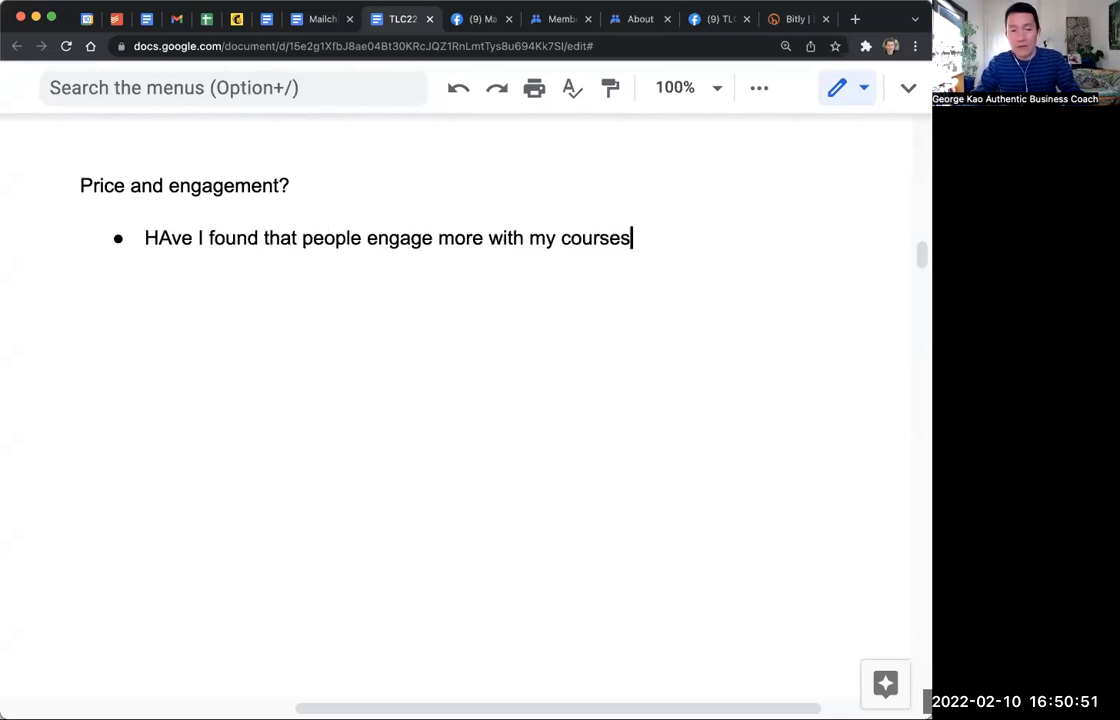
text(as the price has)
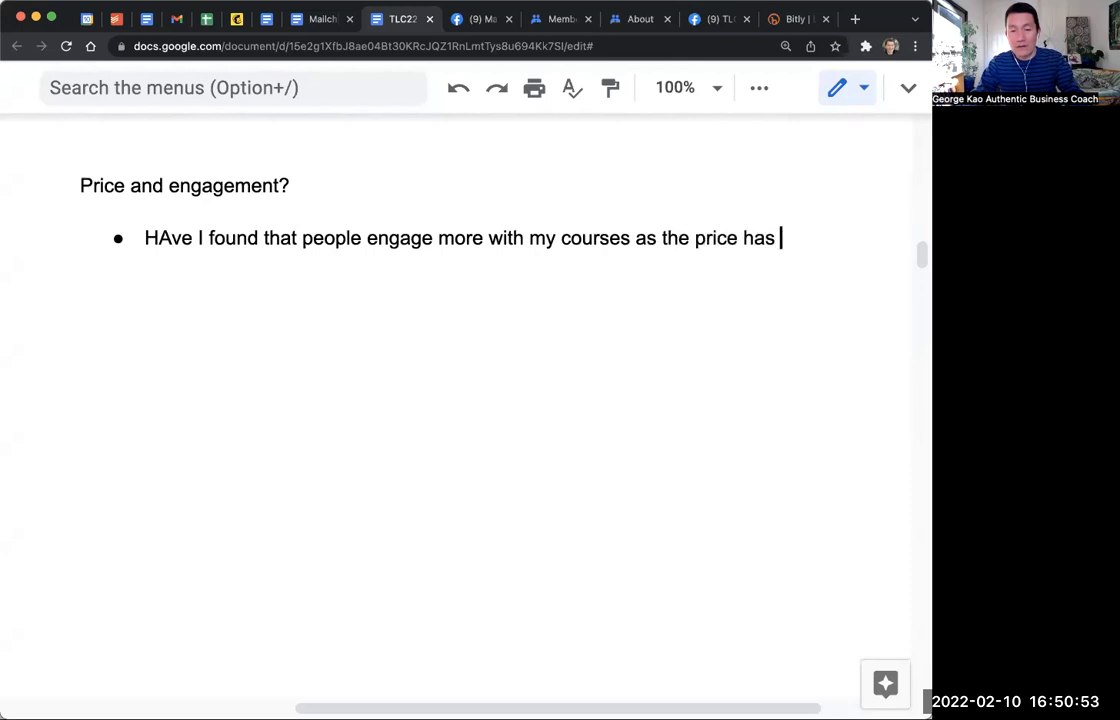
text(gone up over the years?)
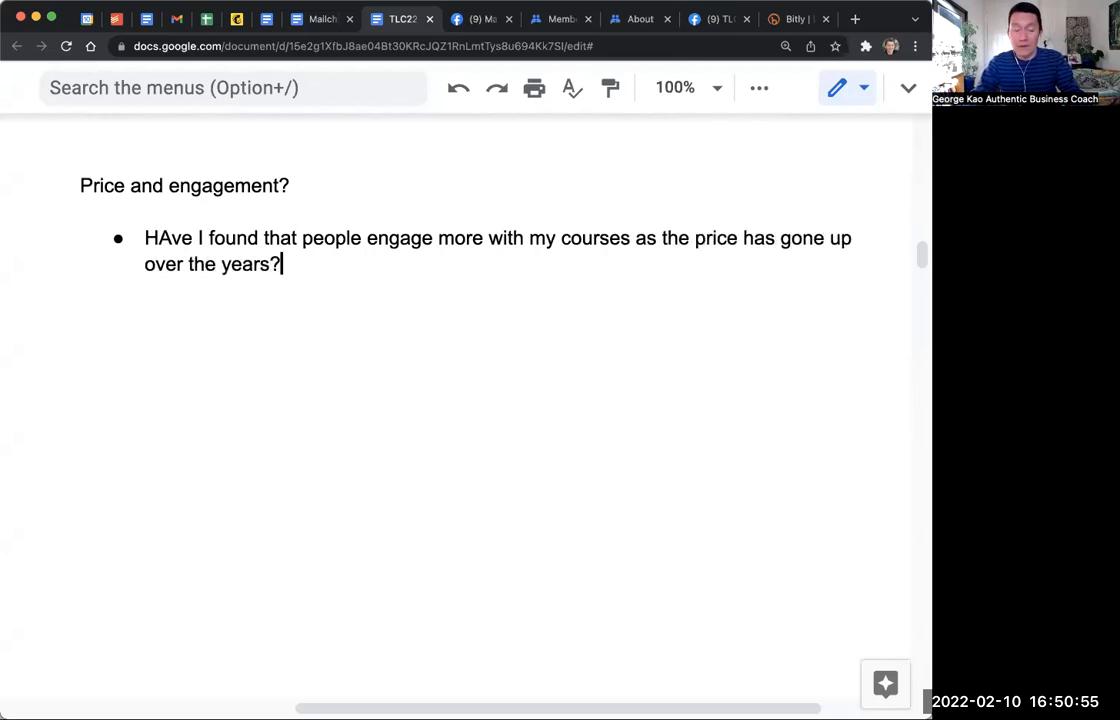
- Add sub-points "Generally, no." and the $25 vs $150 vs $500 difference not being big enough to matter
text(Generally)
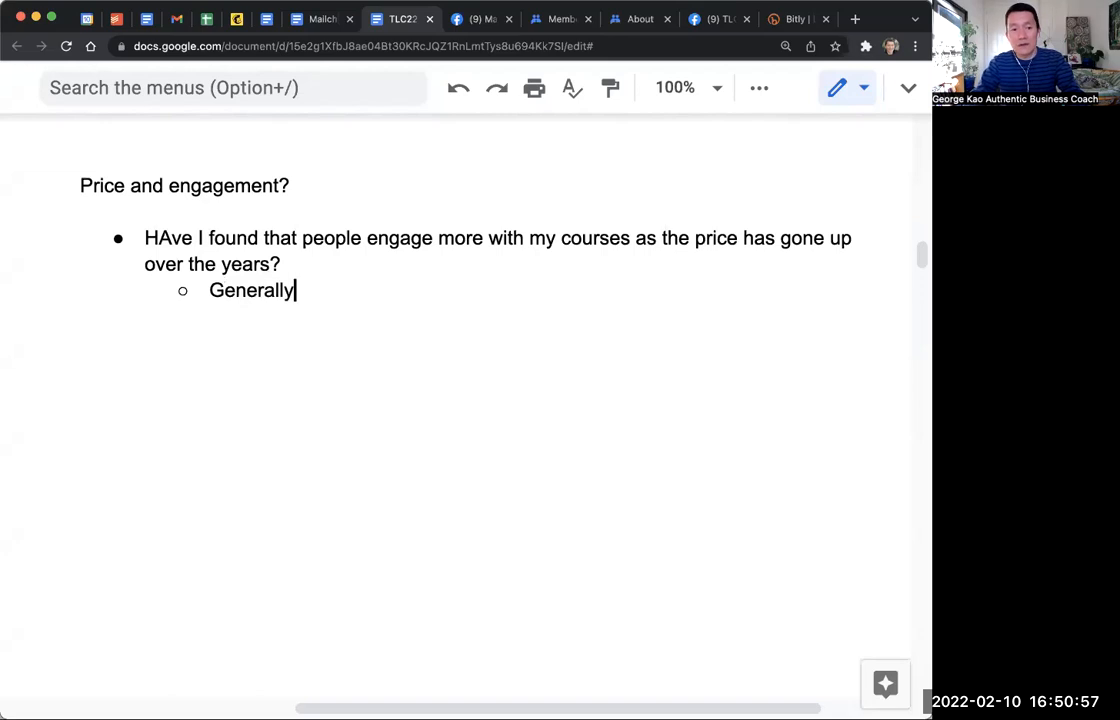
text(, no.)
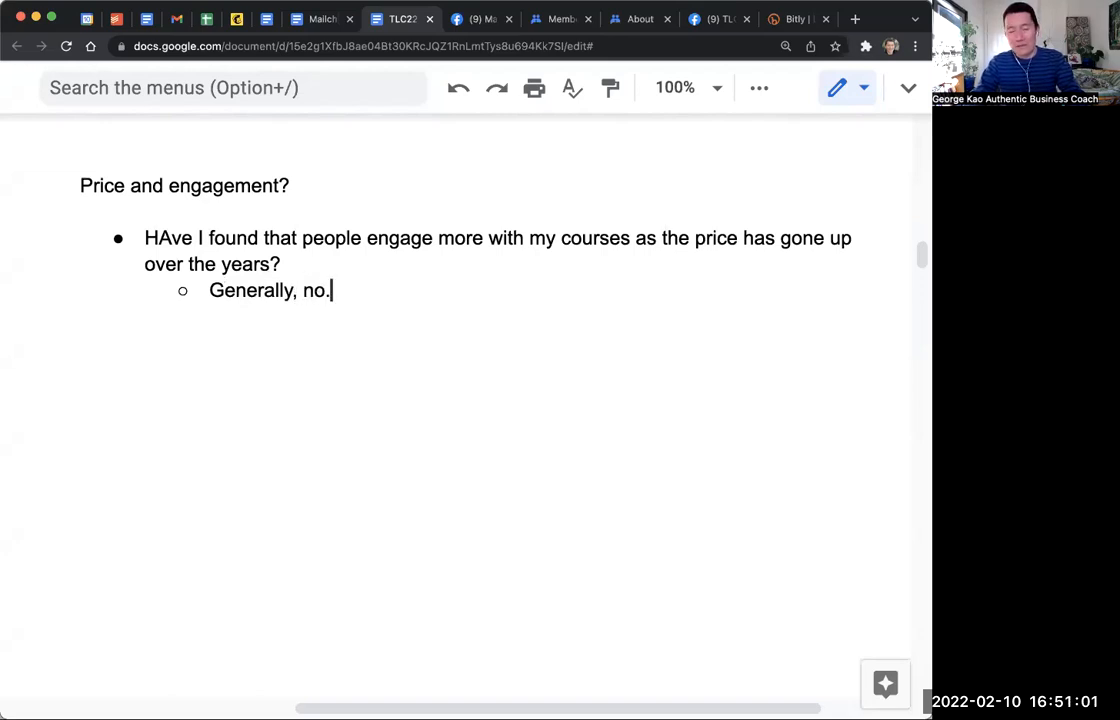
text(The dif)
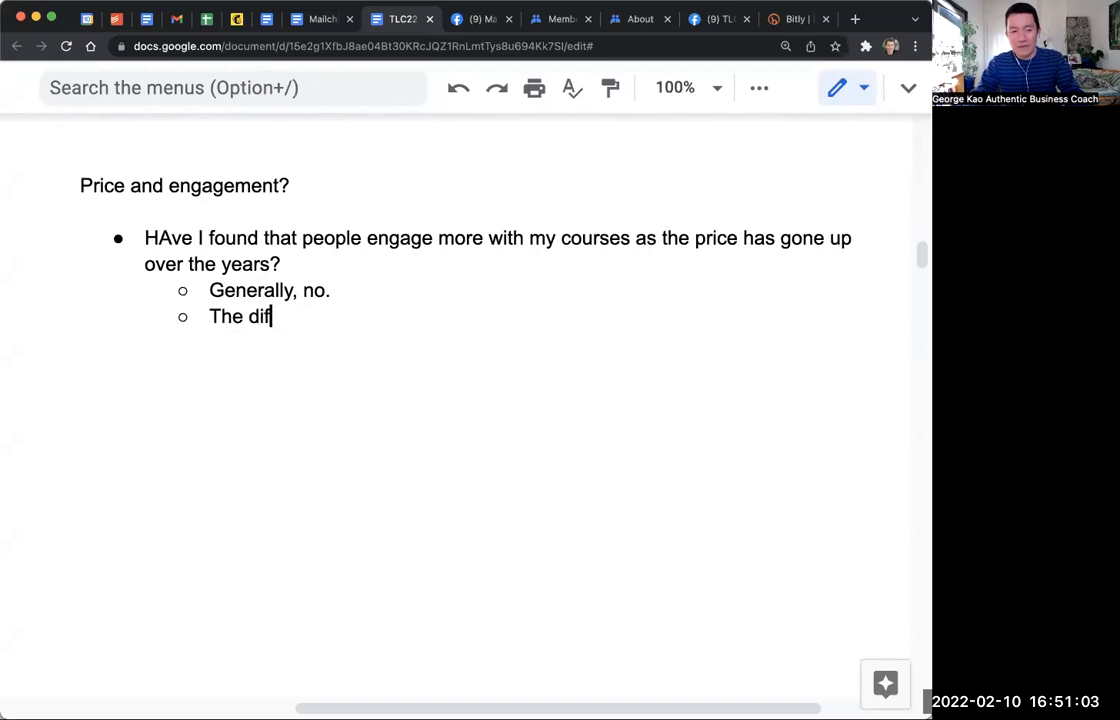
text(ference between $25 course and $150)
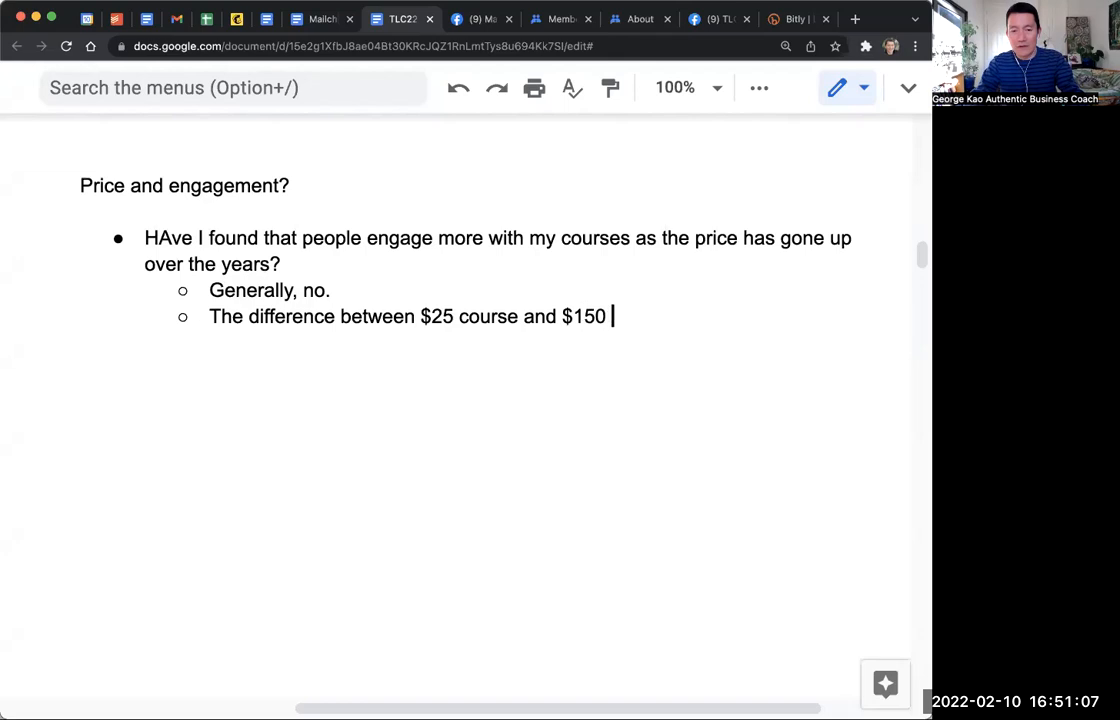
text(course isn't big enough to make that di)
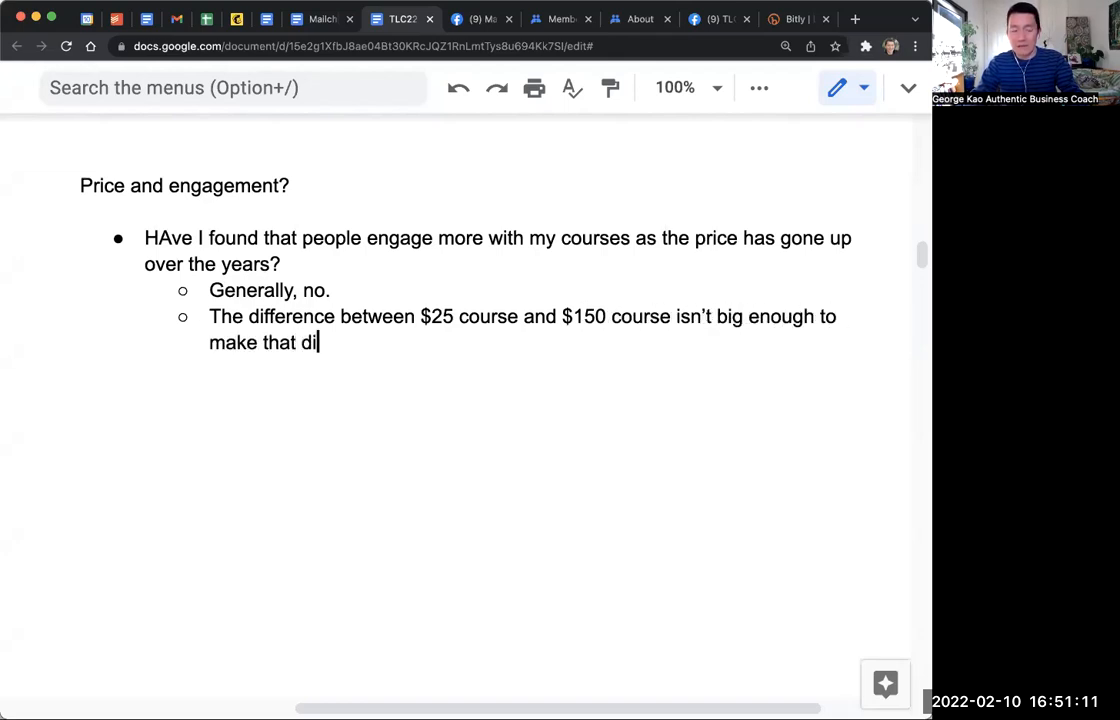
text(fference. $25)
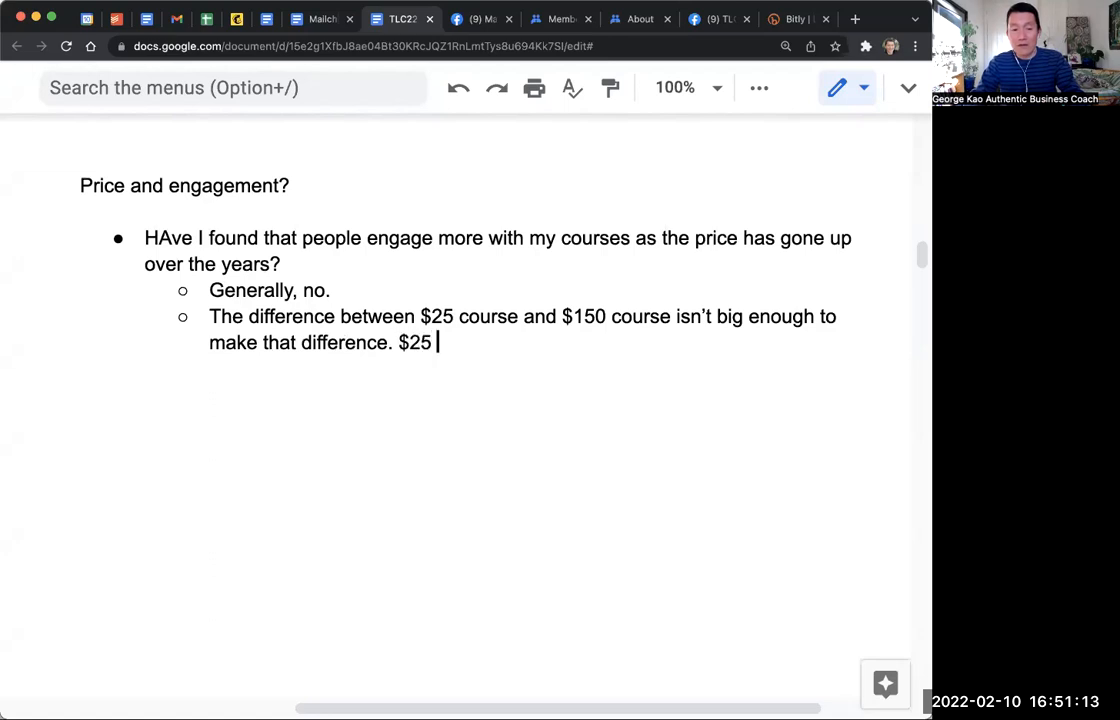
text(vs $500 will)
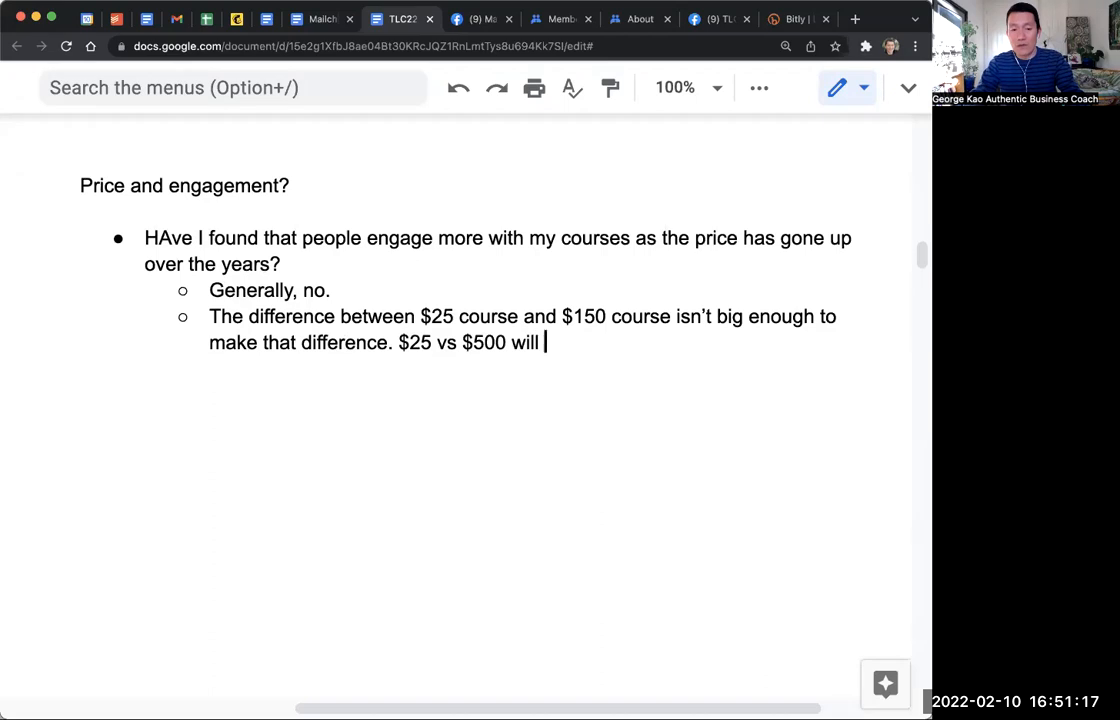
text(make a real difference)
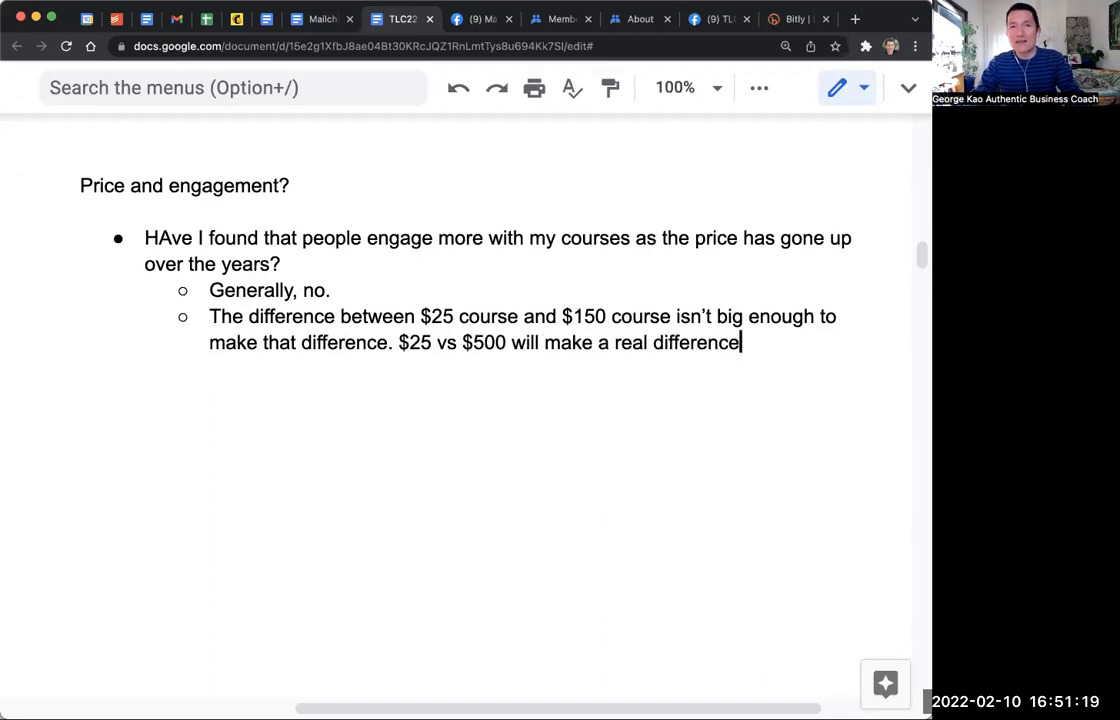
text(.)
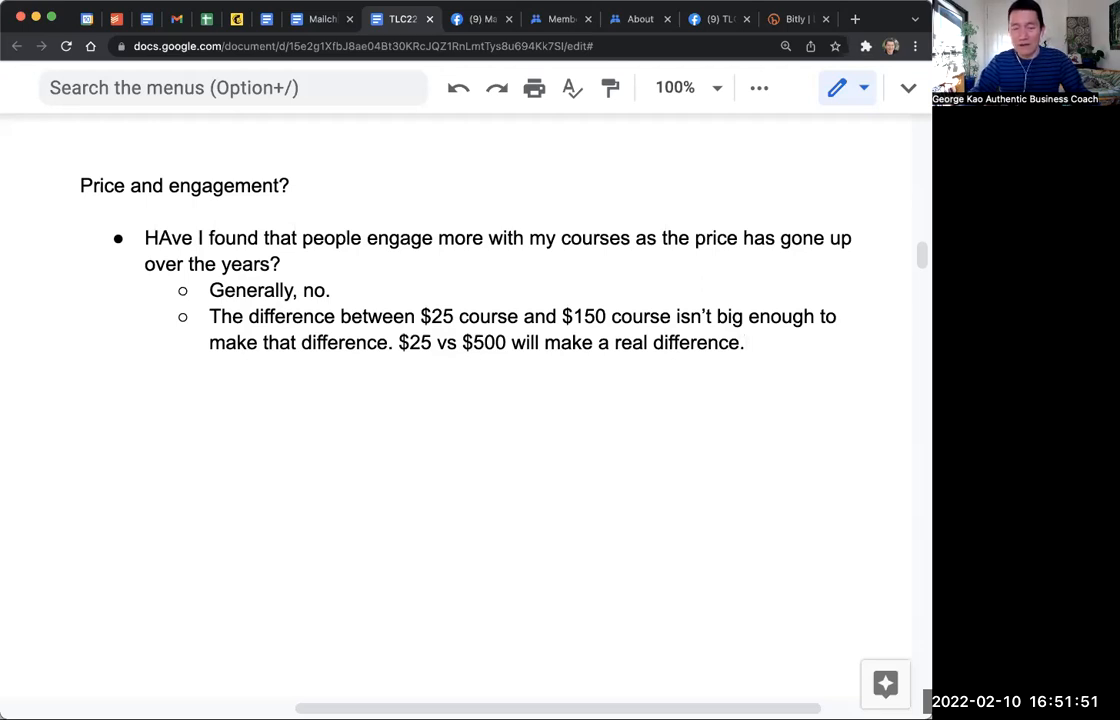
- Add "What makes the MOST difference:" with a nested point on live sessions vs. only evergreen / all recorded
key(enter)
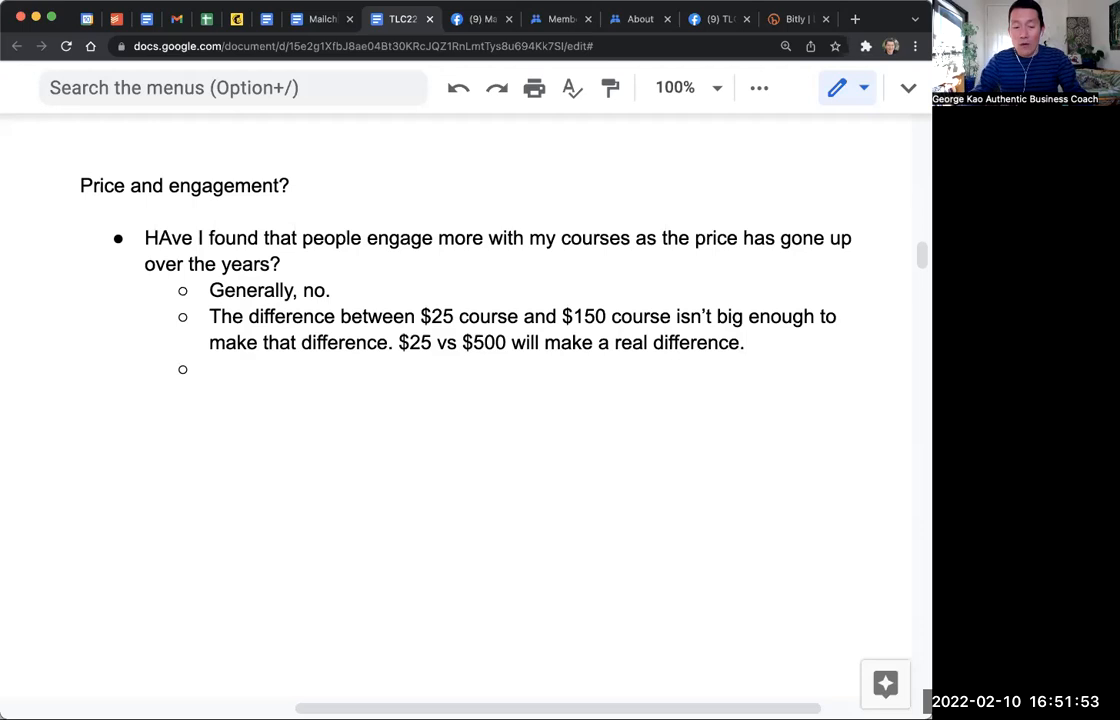
text(What makes)
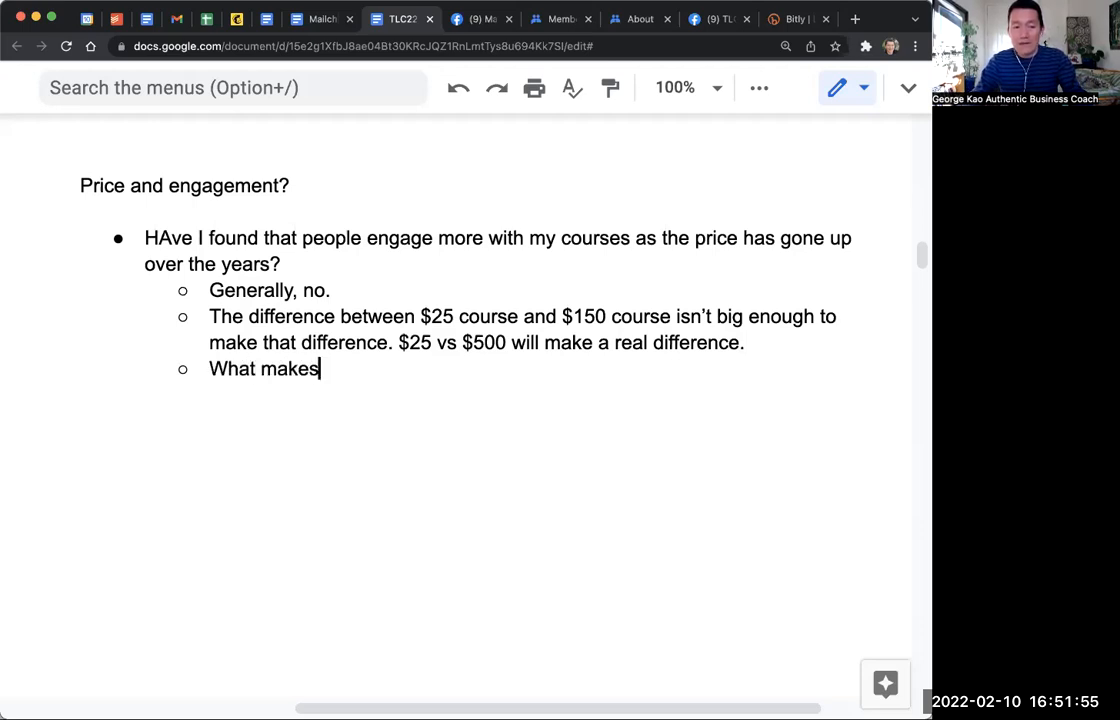
text(the MOST difference:)
text(If there is )
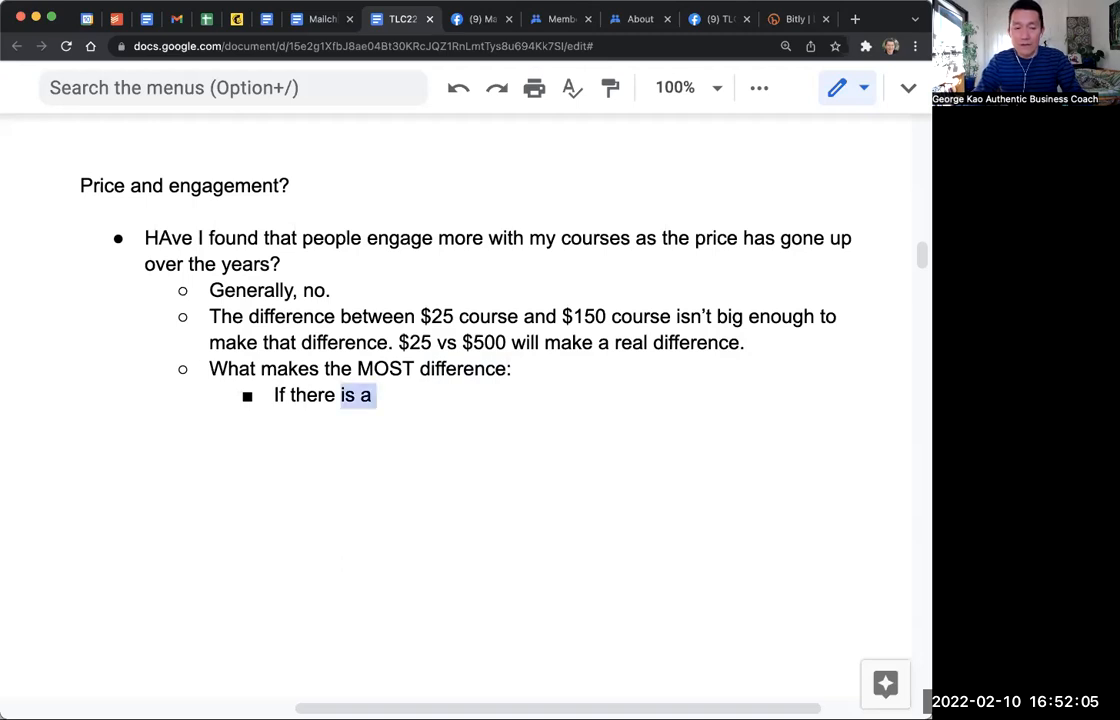
text(are live sessions)
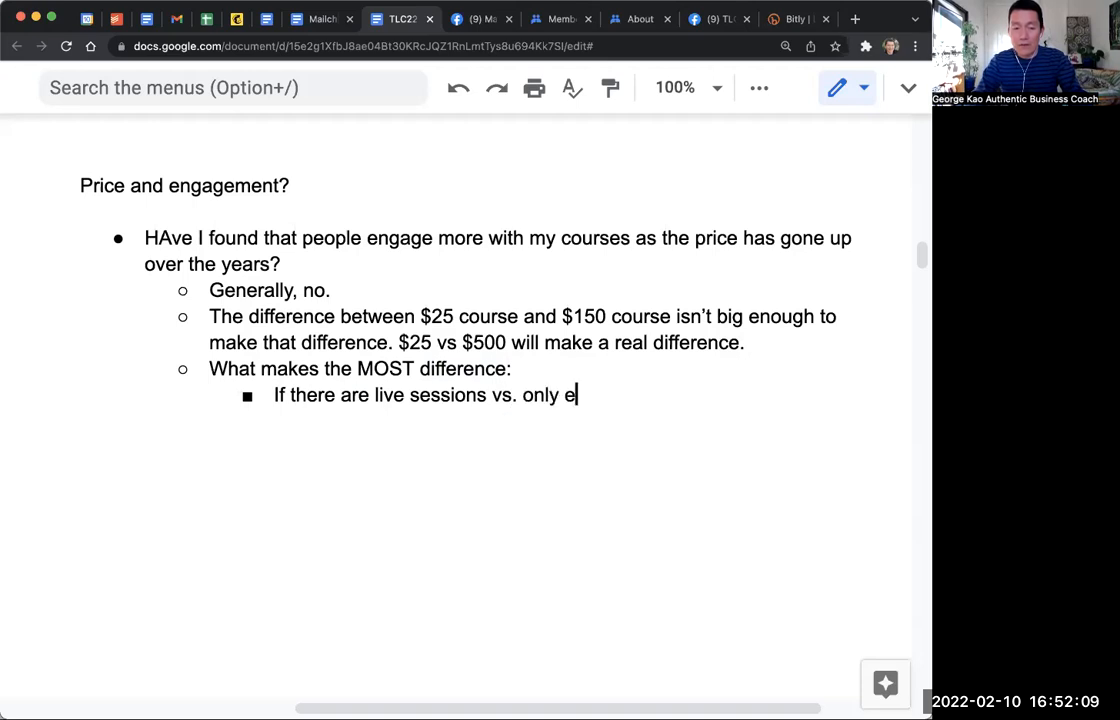
text(vergreen /)
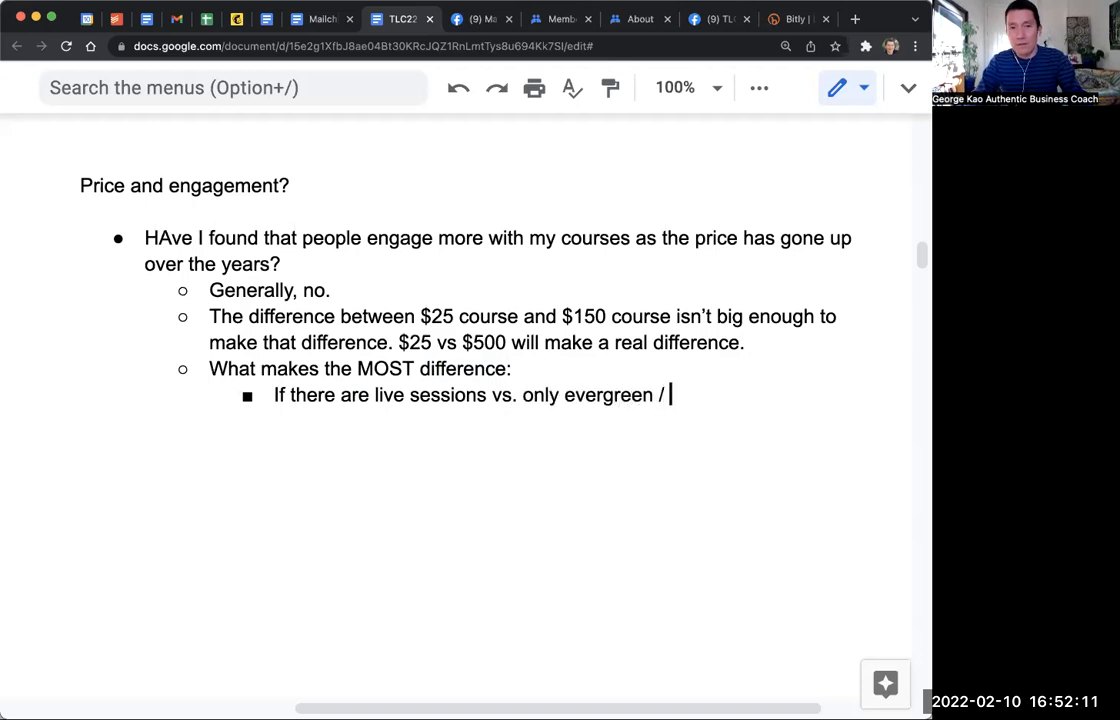
text(all recorded.)
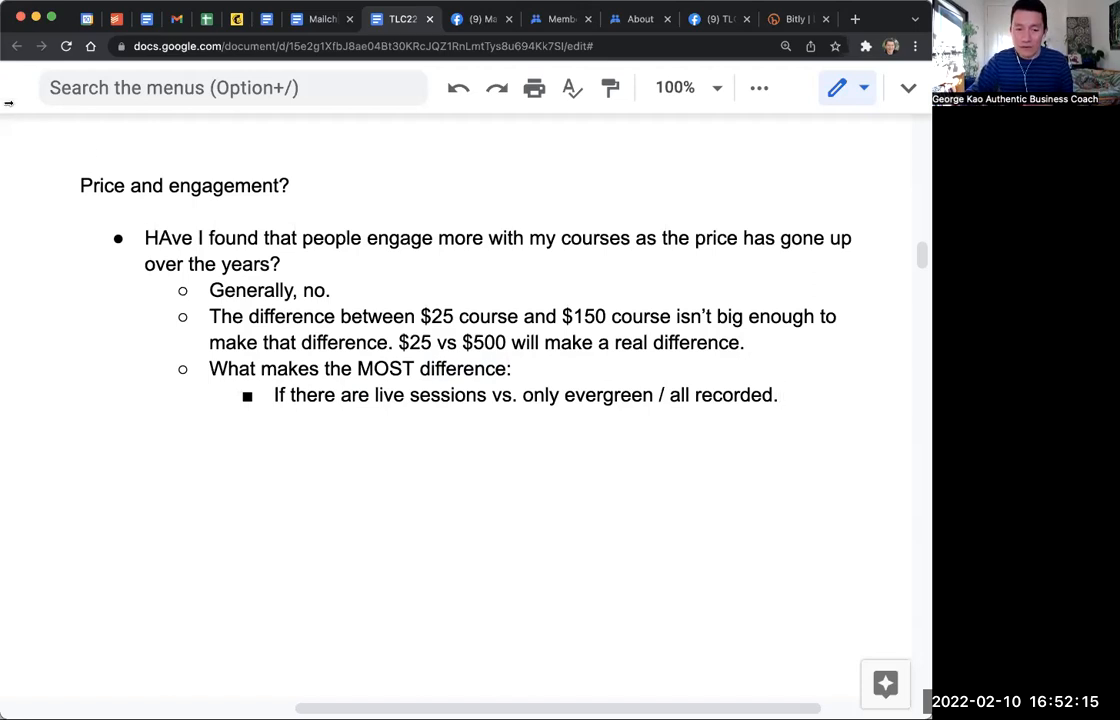
double_click(418, 342)
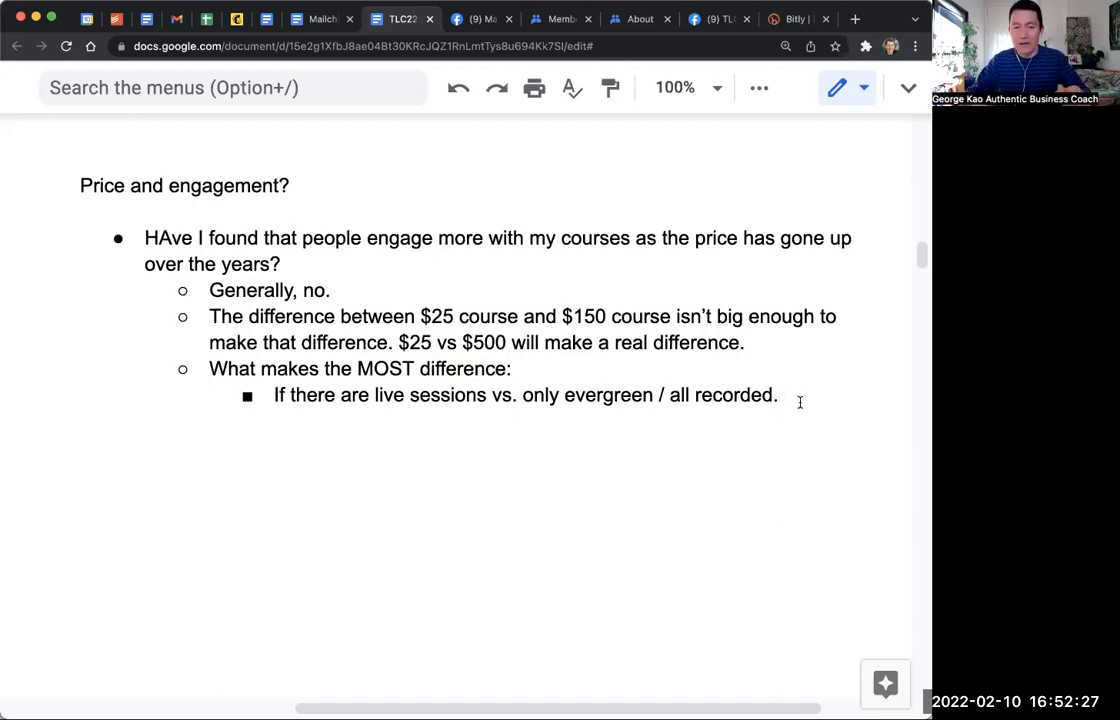
- Write the nested bullet "Is there an expiration date? Or a refund-by date?"
text(Is th)
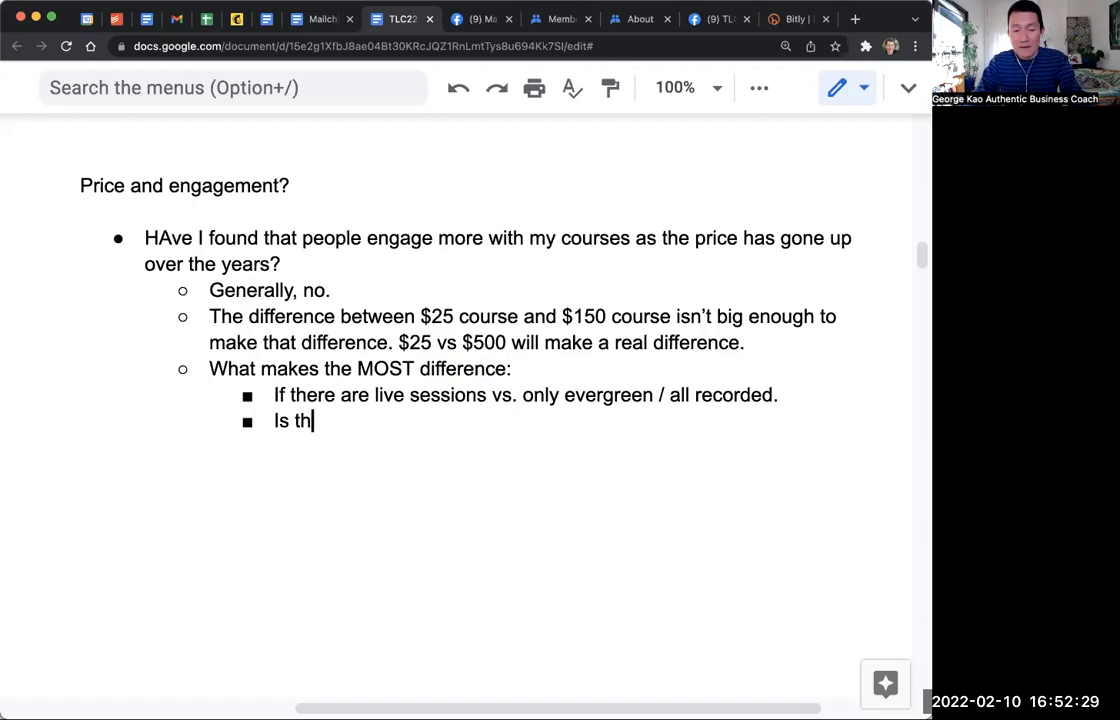
text(ere an expiration date)
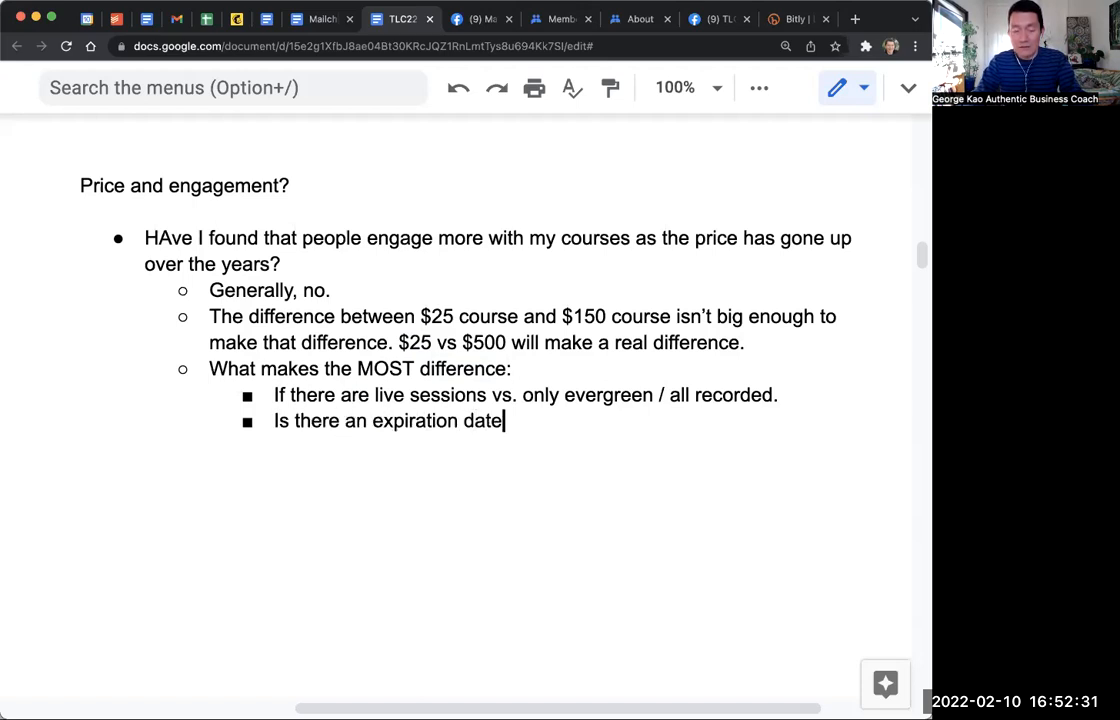
text(?)
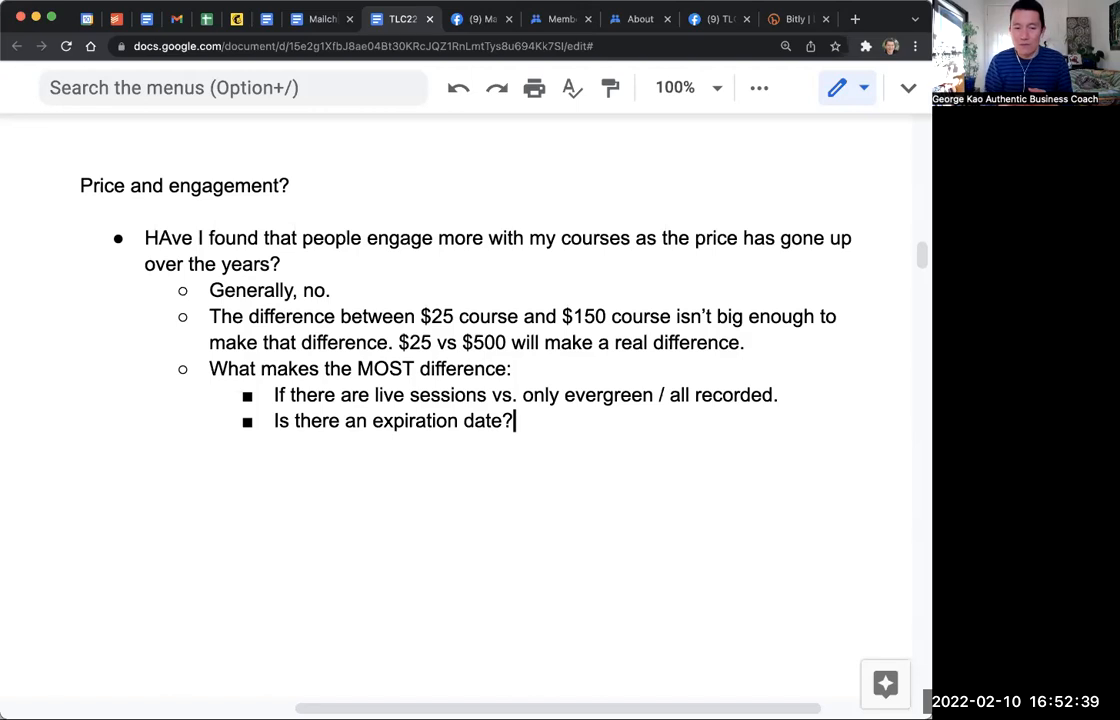
text(Or a)
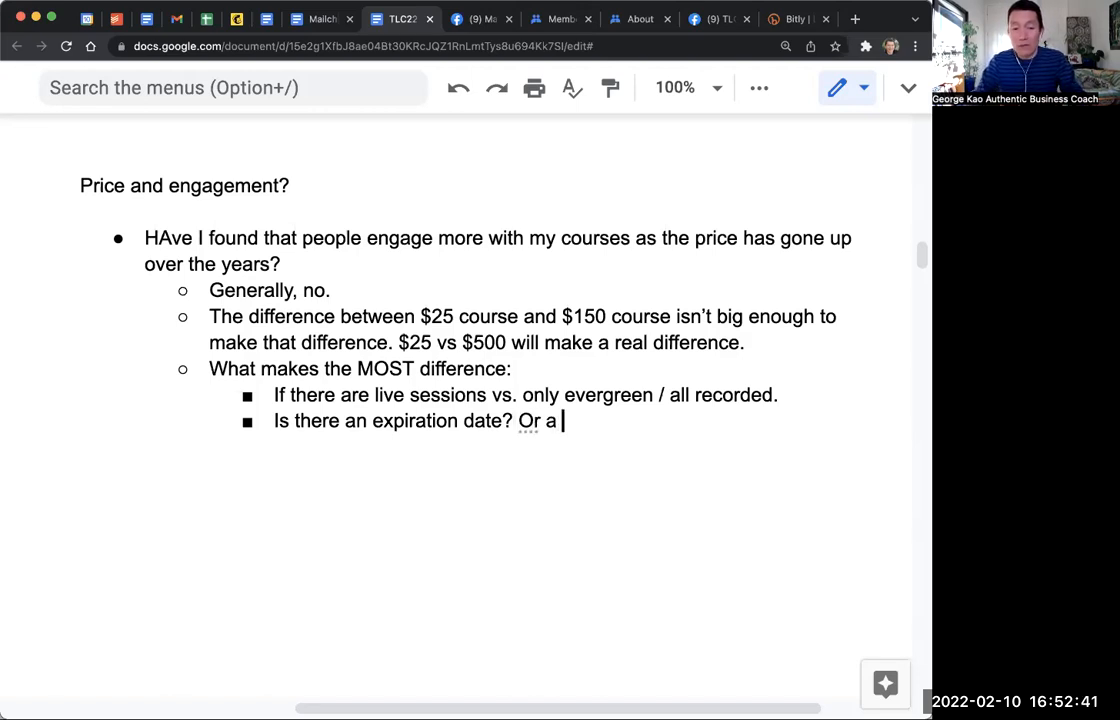
text(refund-by)
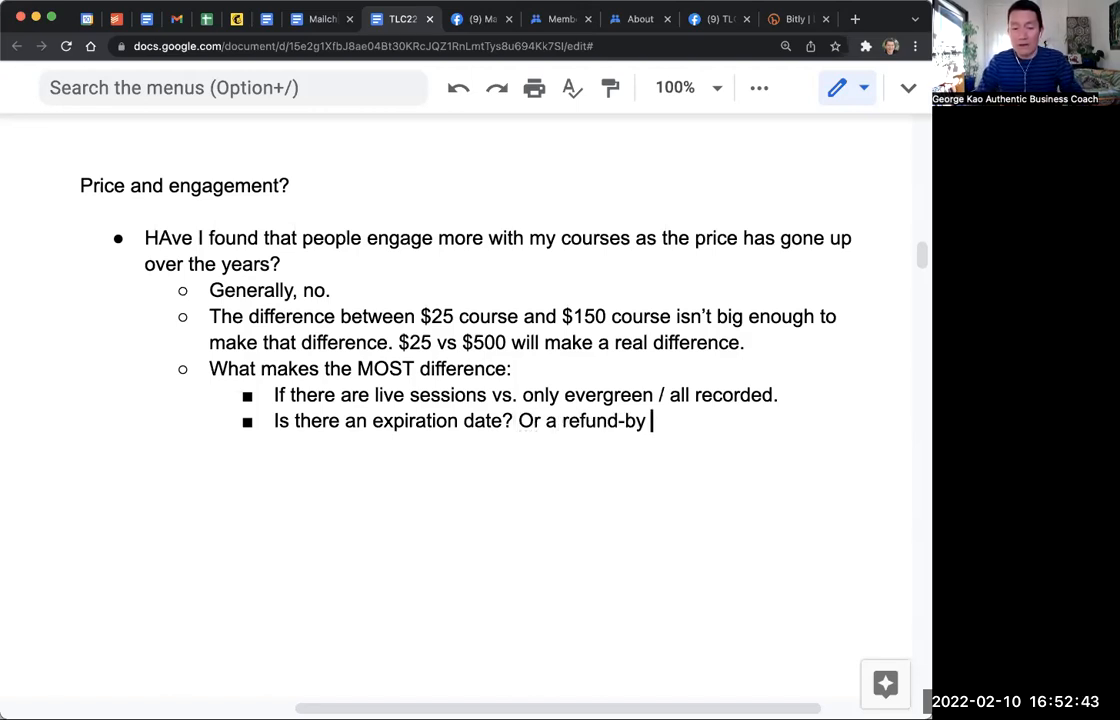
text(date?)
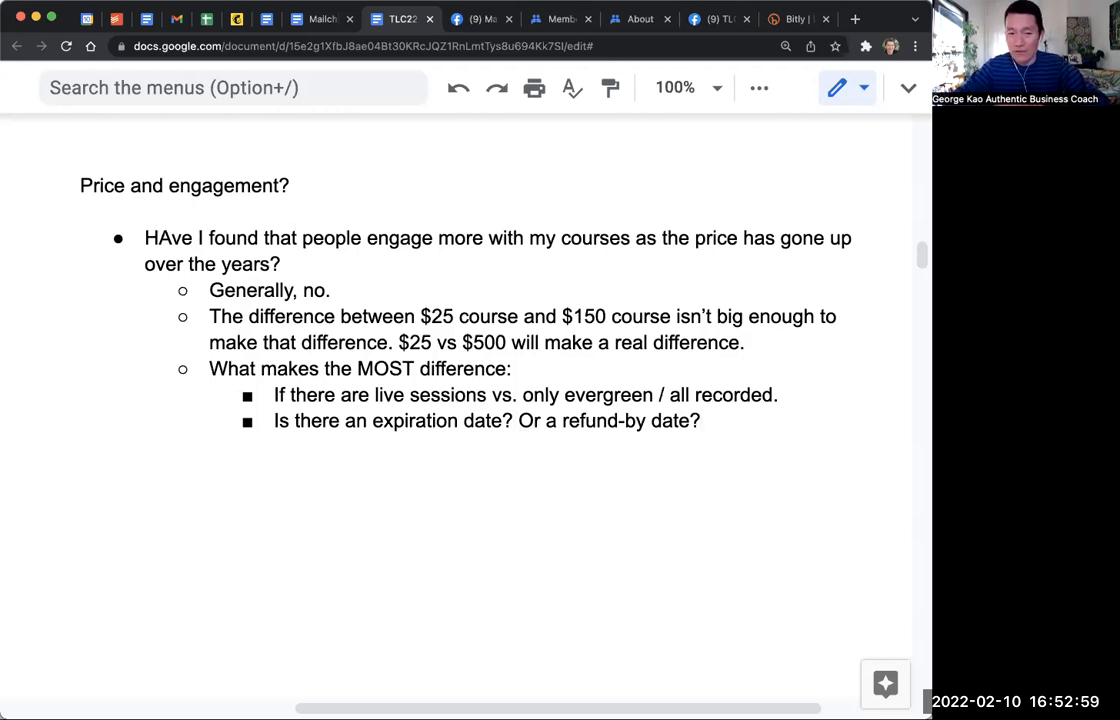
double_click(588, 316)
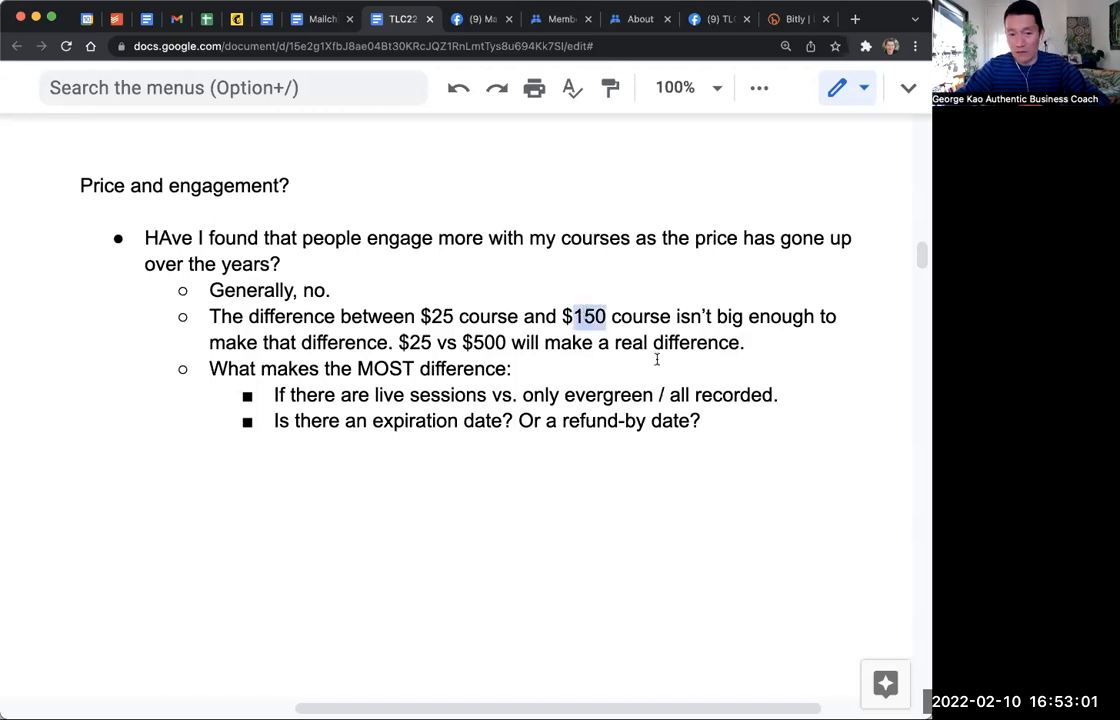
click(702, 420)
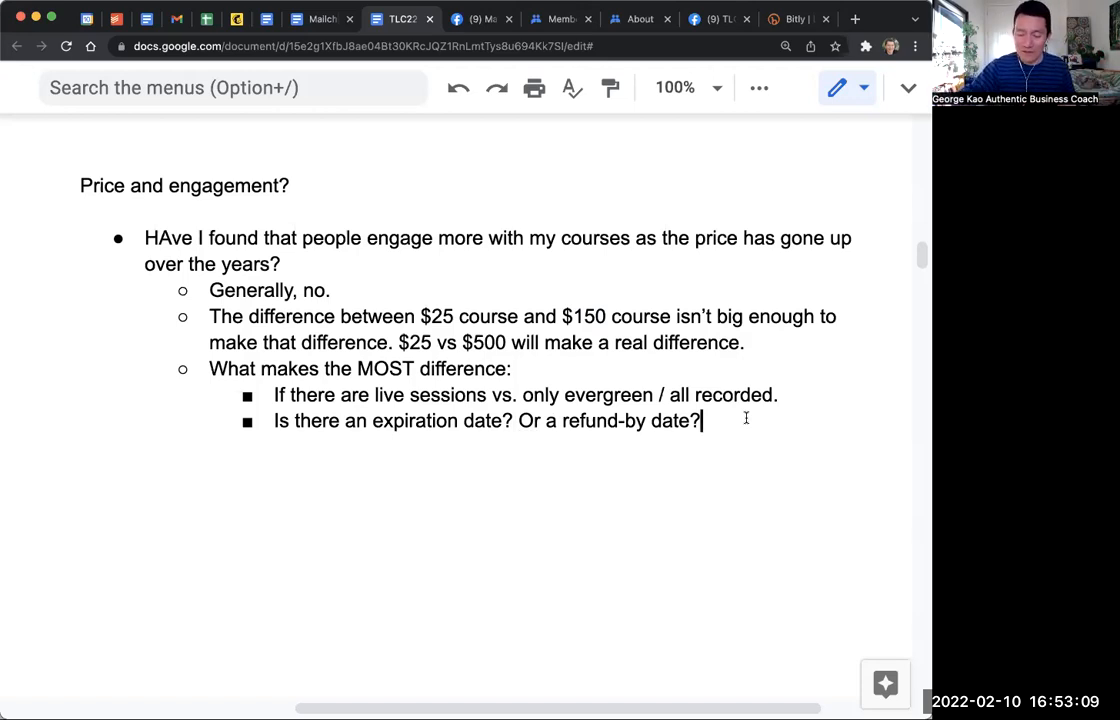
- Start a new empty sub-bullet after the refund-by date question
double_click(588, 316)
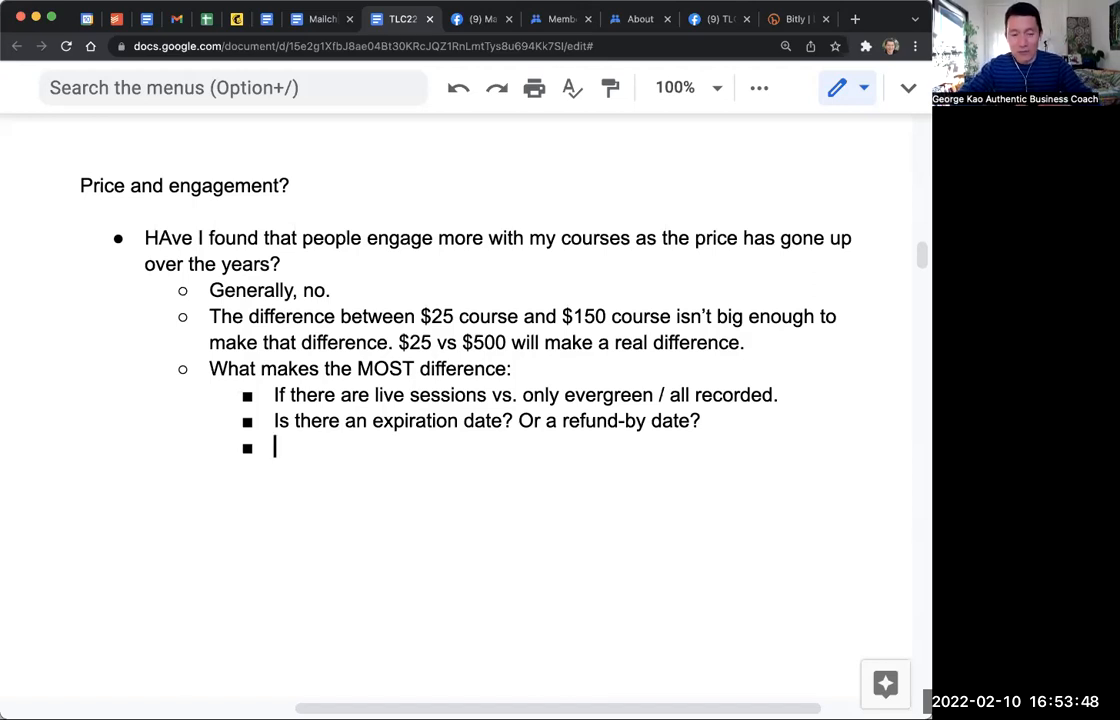
- Write "Really what makes the MOST difference is – whether the topic has urgency for that person…"
text(Really what makes the MOST d)
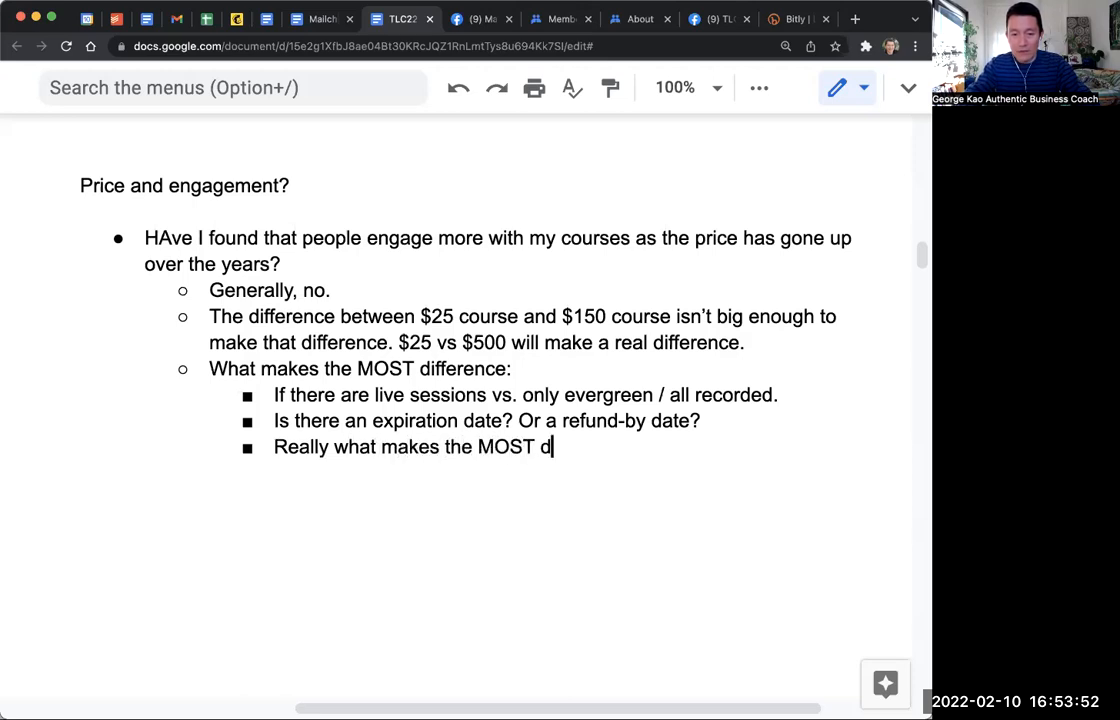
text(ifference is –)
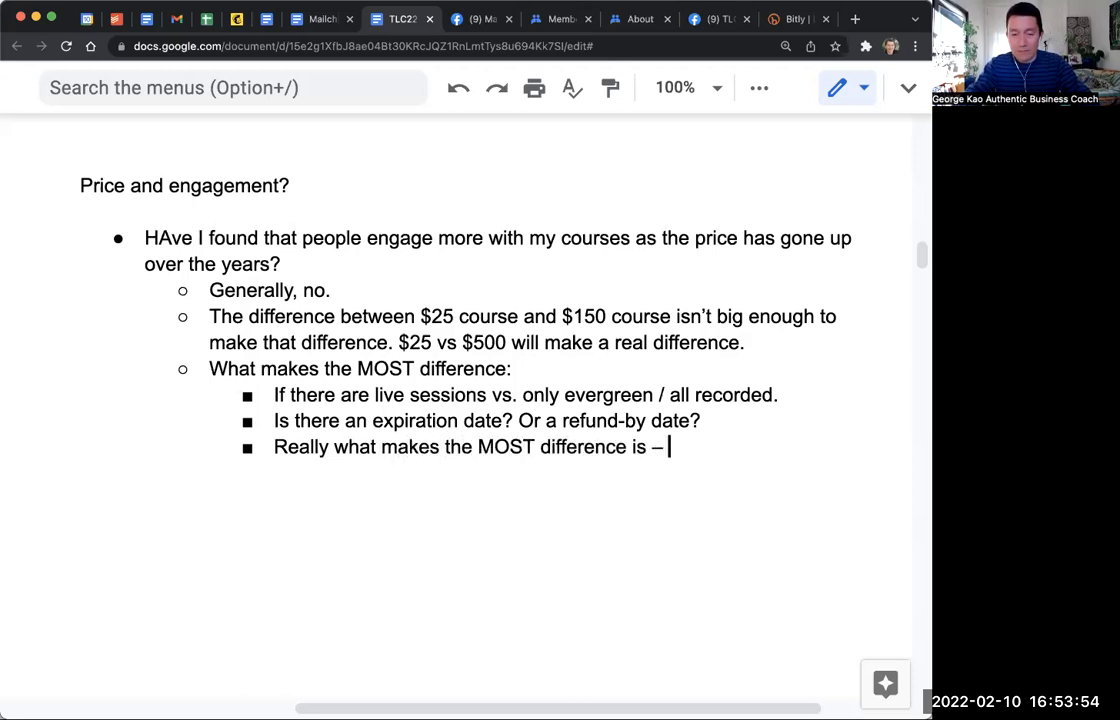
text(whether the topic)
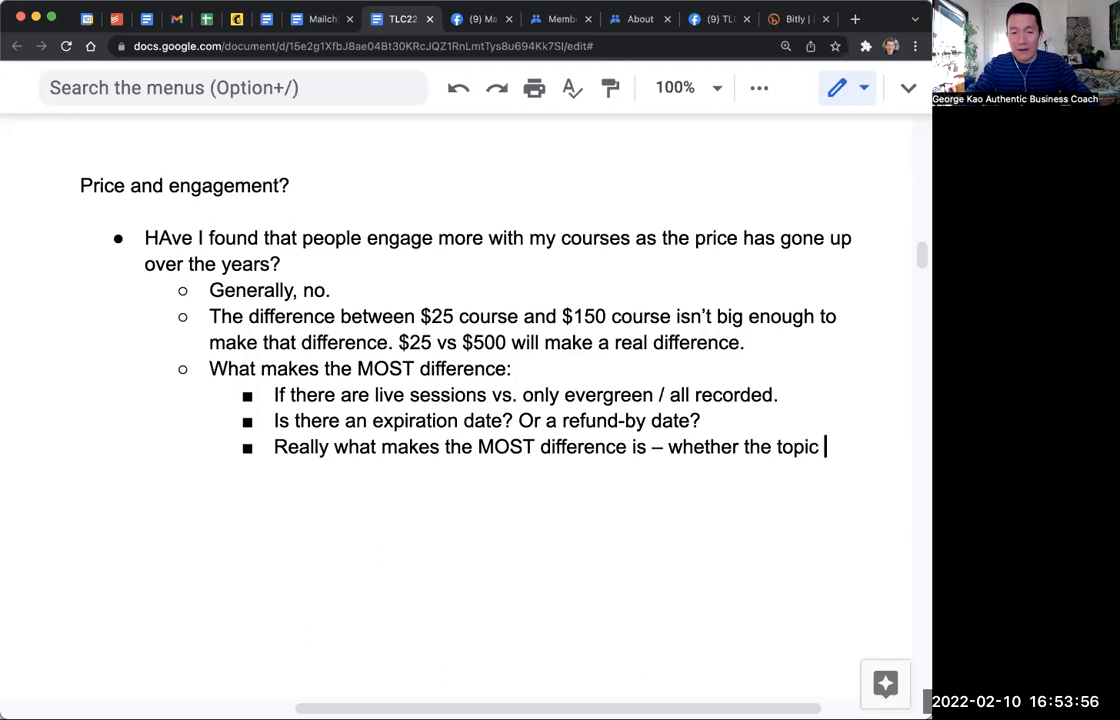
text(has urgency fo)
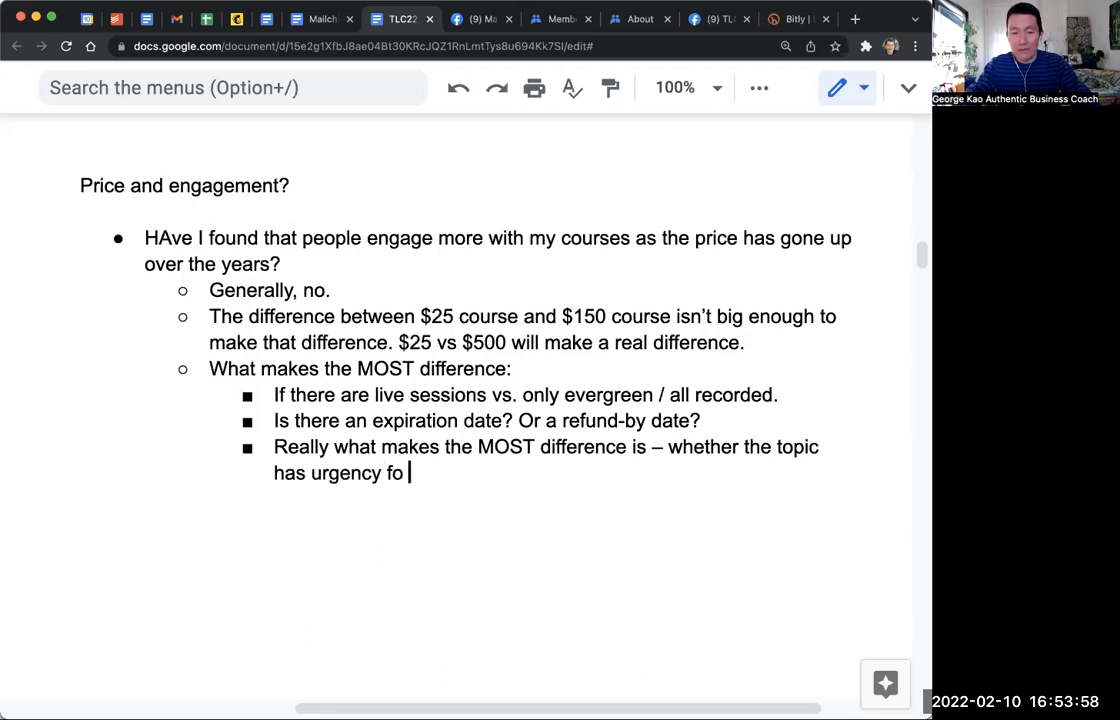
text(r that person…)
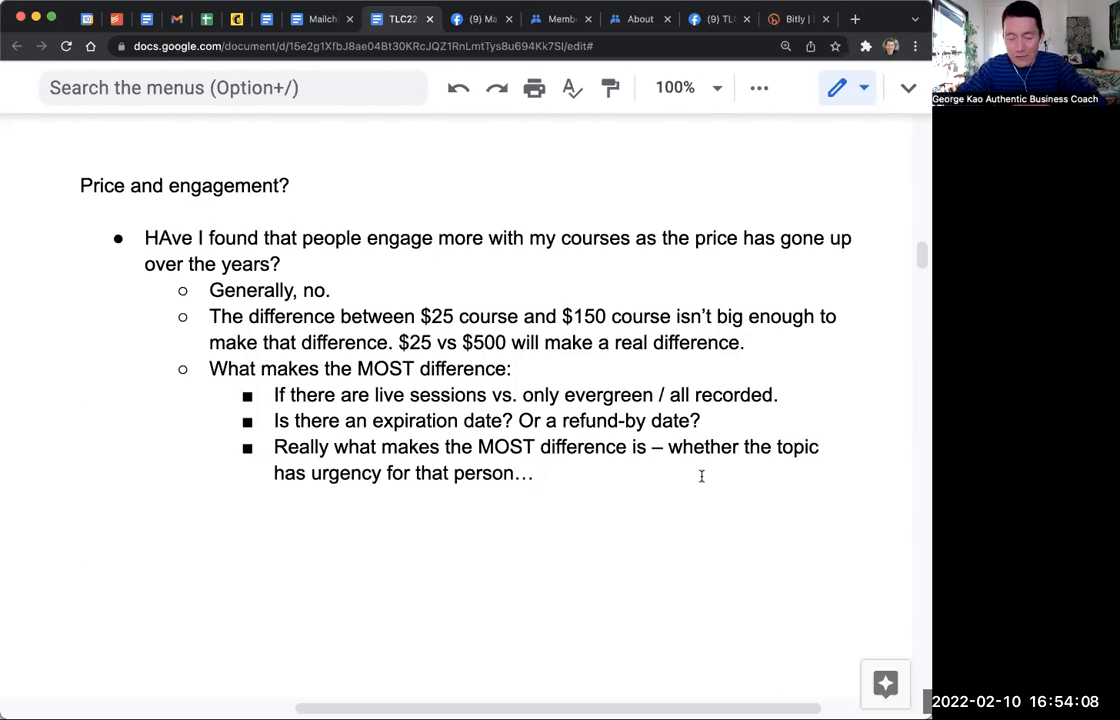
double_click(418, 342)
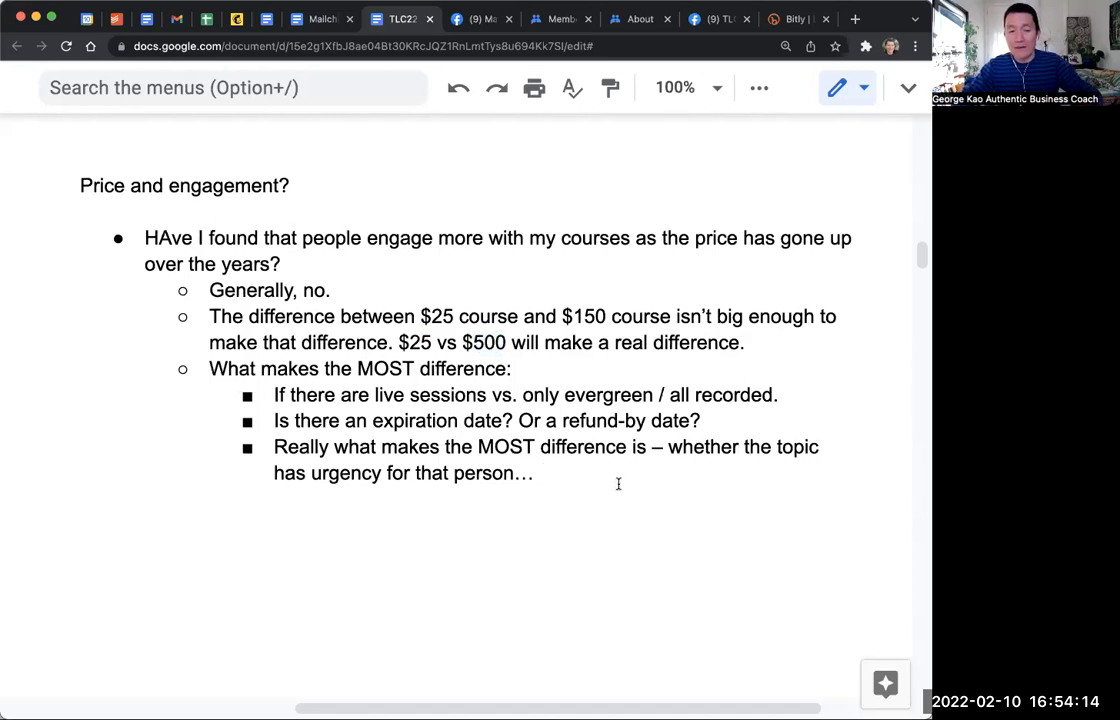
- Add a deeper bullet: "If there's personal contact with that person, by you or by a team member, e.g. concierge service"
key(enter)
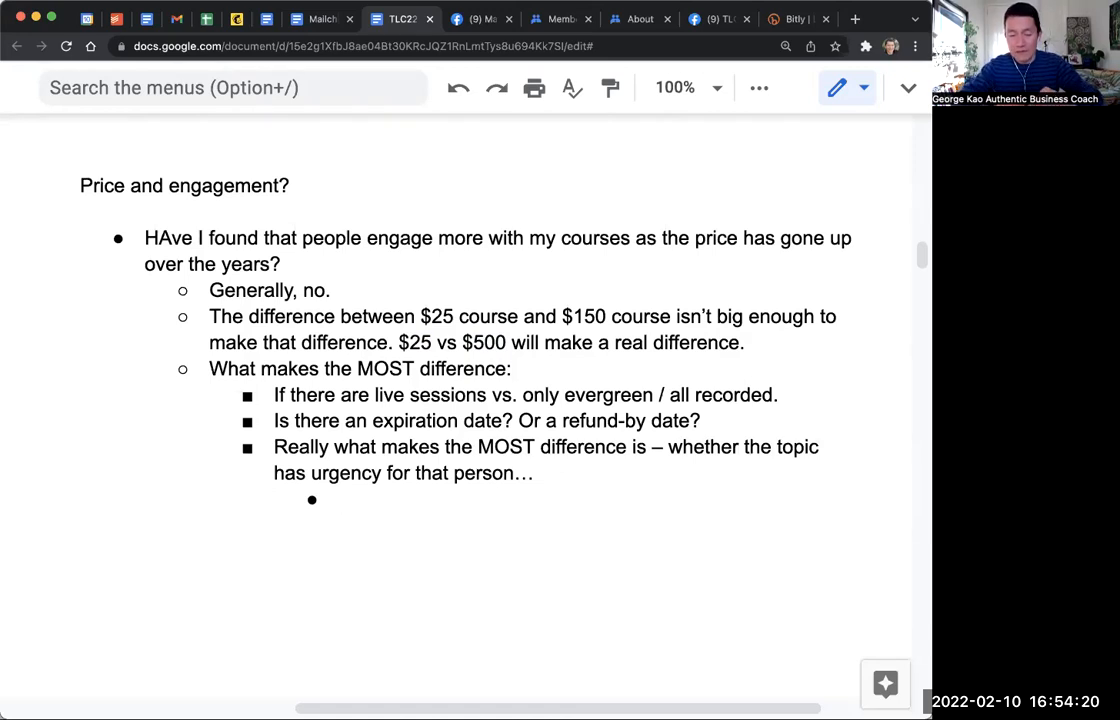
text(If there's person)
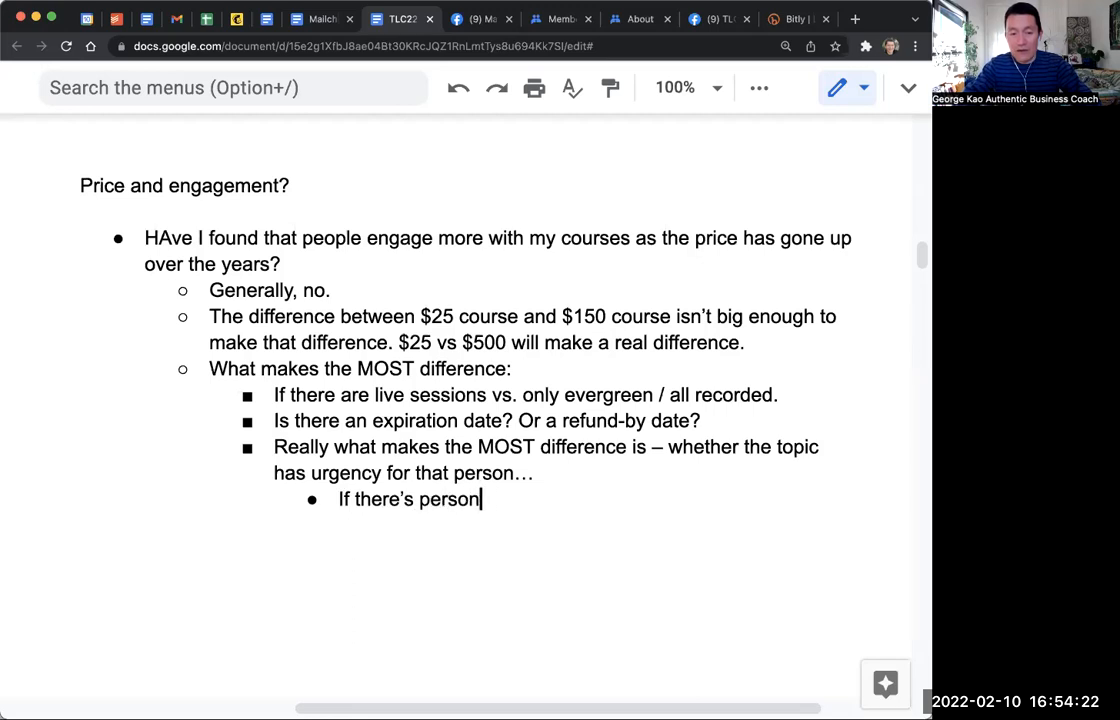
text(al contact with that p)
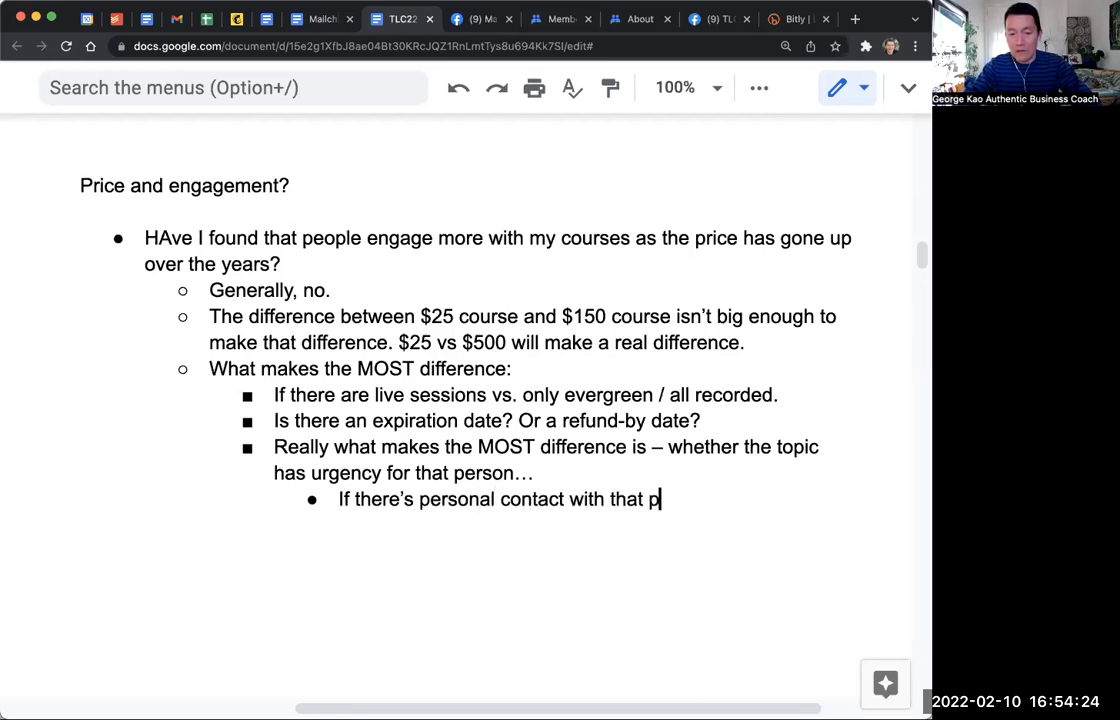
text(erson, by you or)
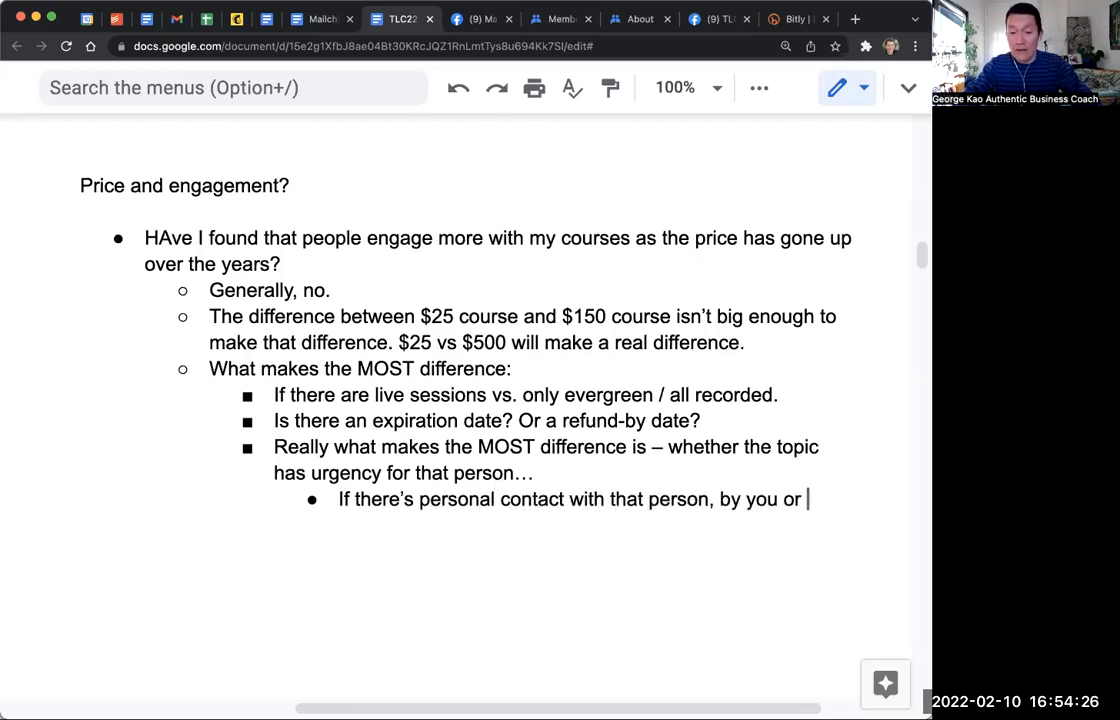
text(by a team member)
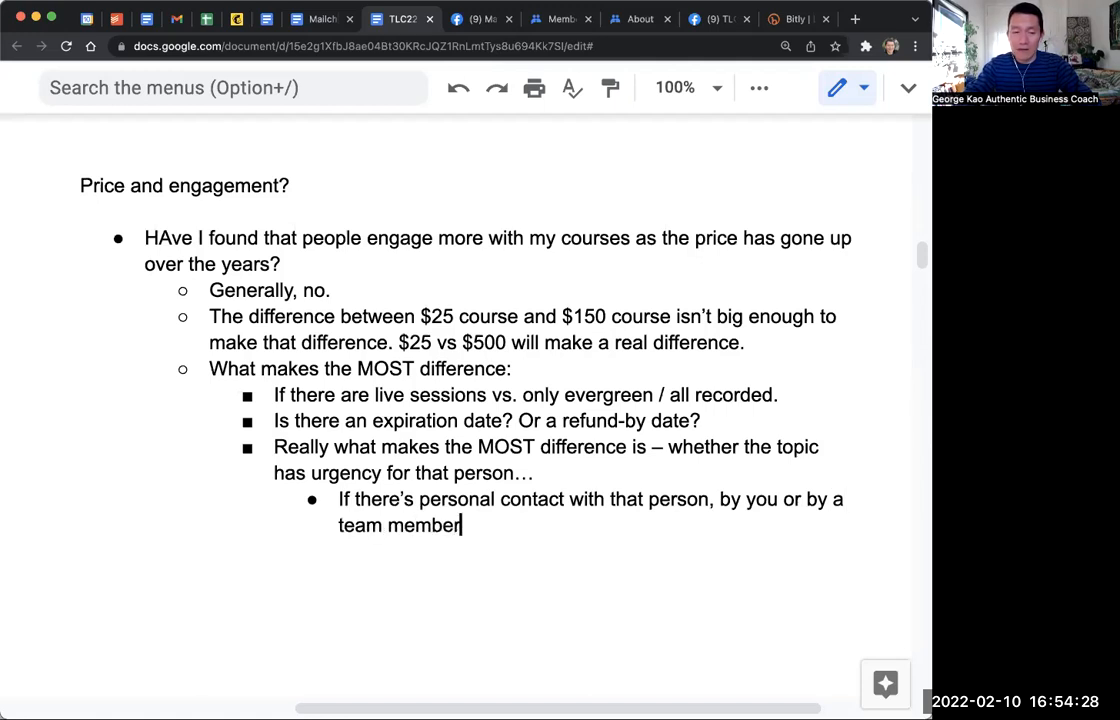
text(, e.g. concierge)
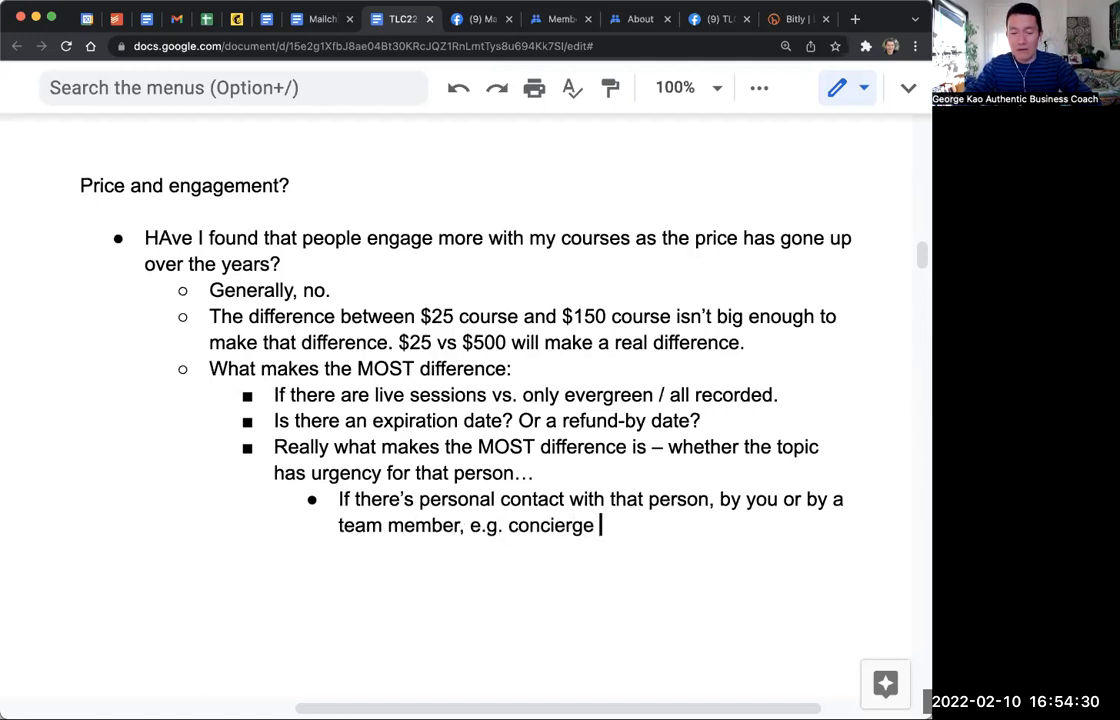
text(service)
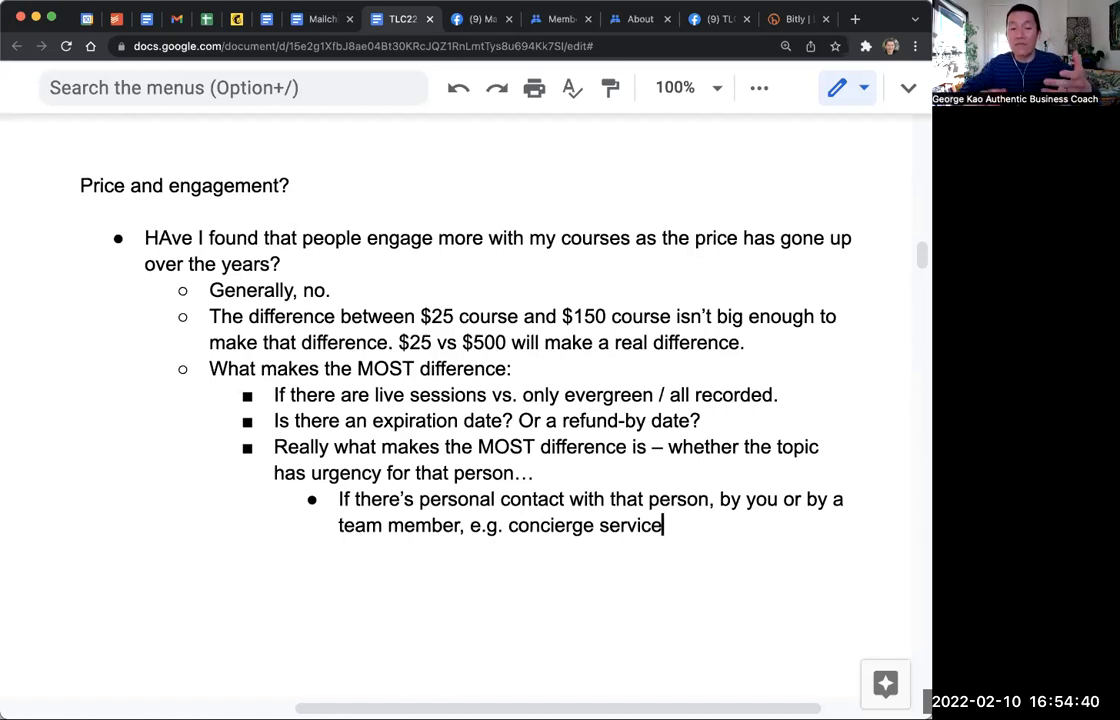
- Add the sibling bullet "If onboarding is either concierge, or fun."
text(If onboa)
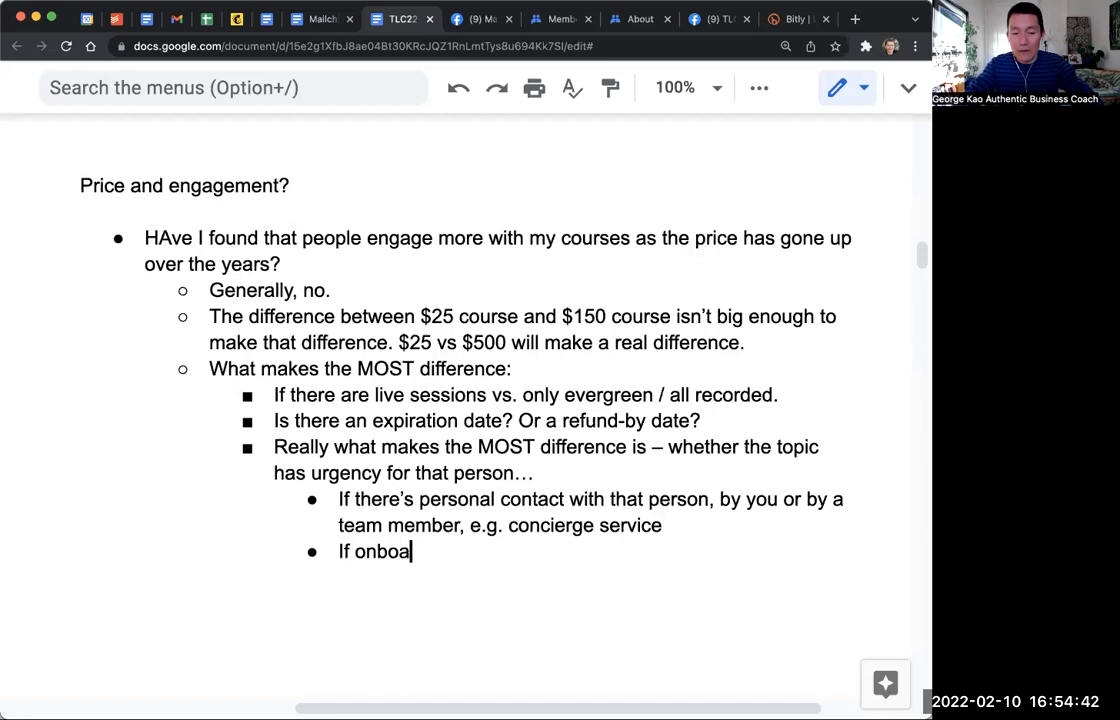
text(rding is either)
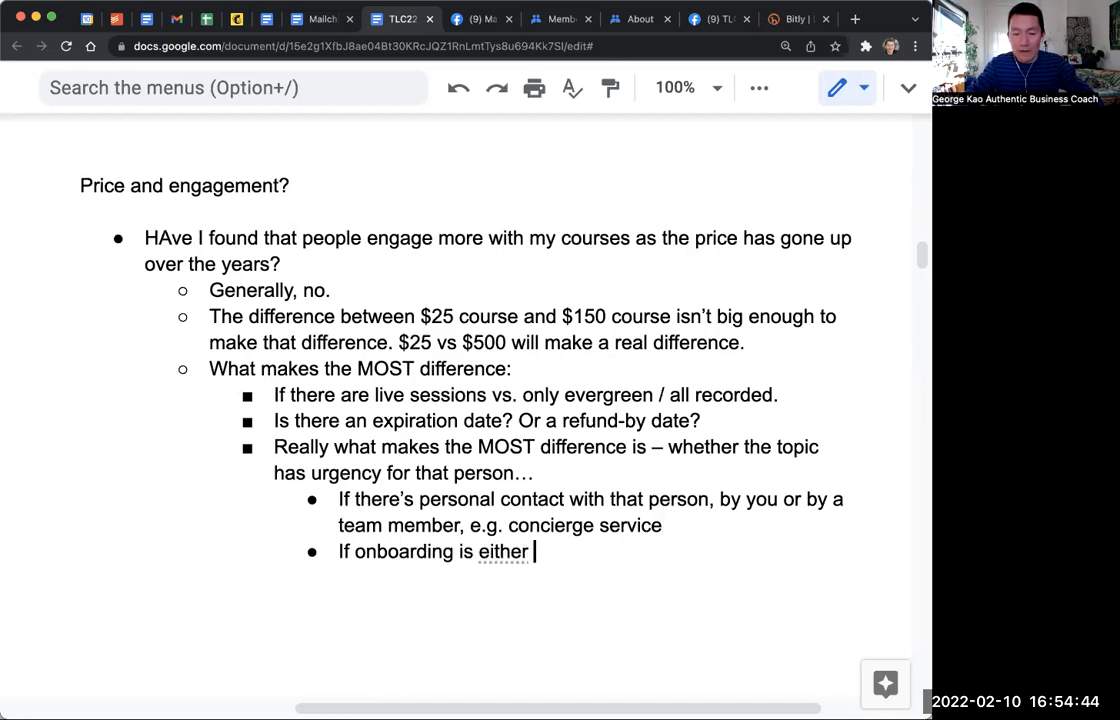
text(concierce)
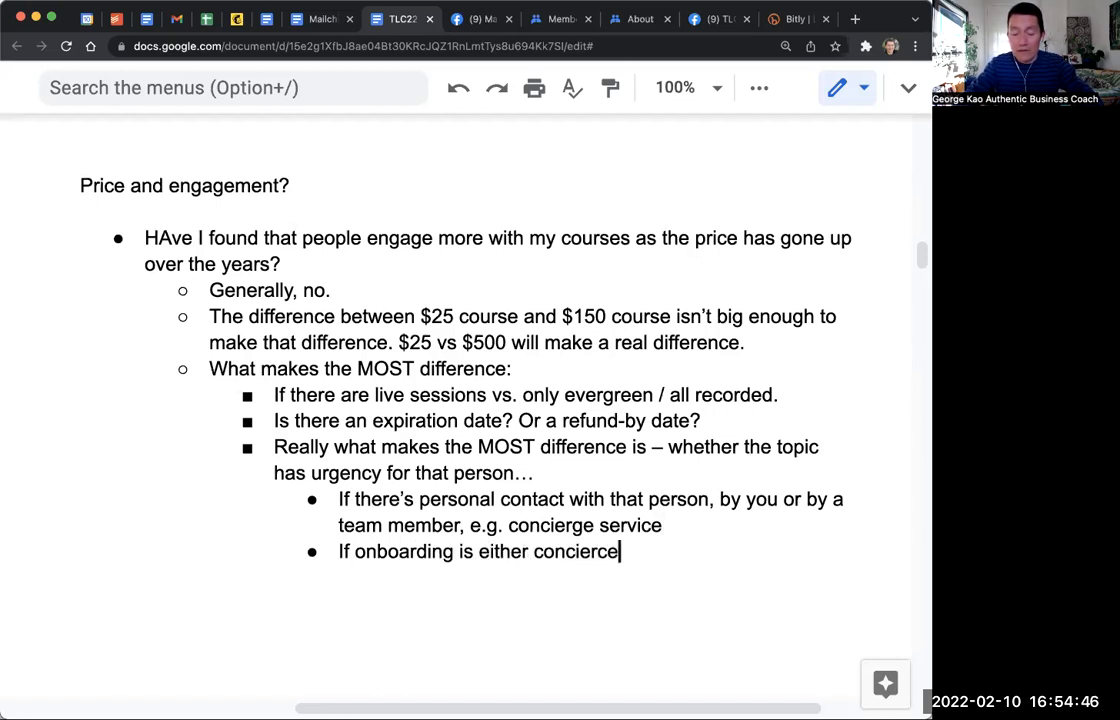
text(, or fun)
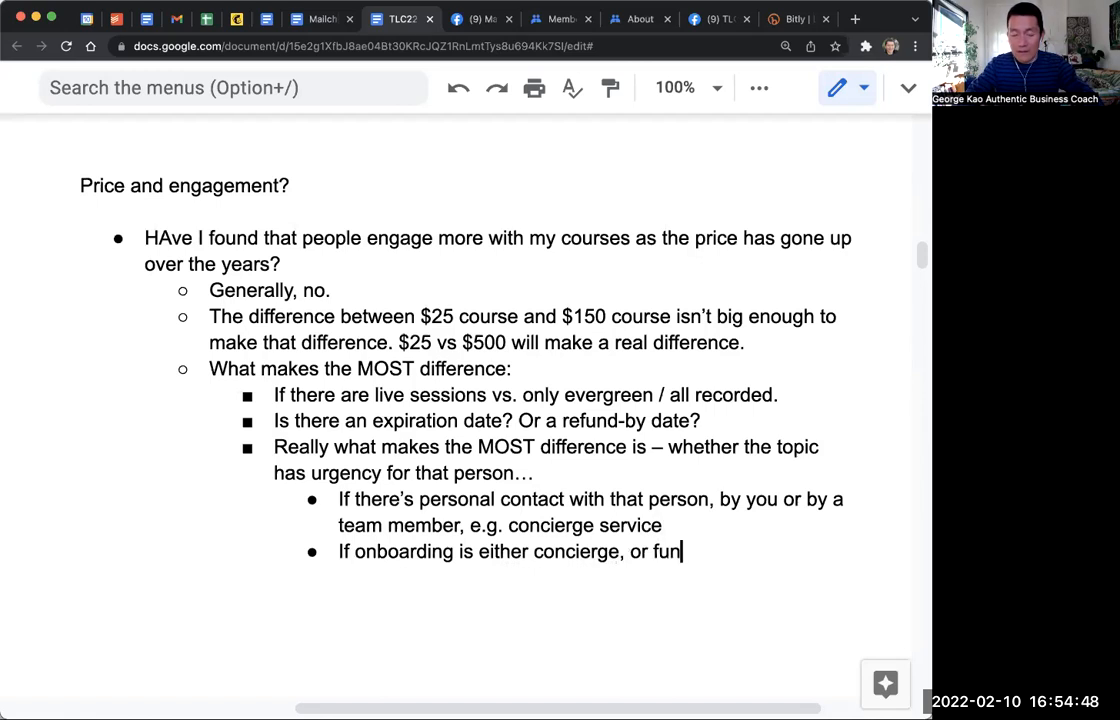
text(.)
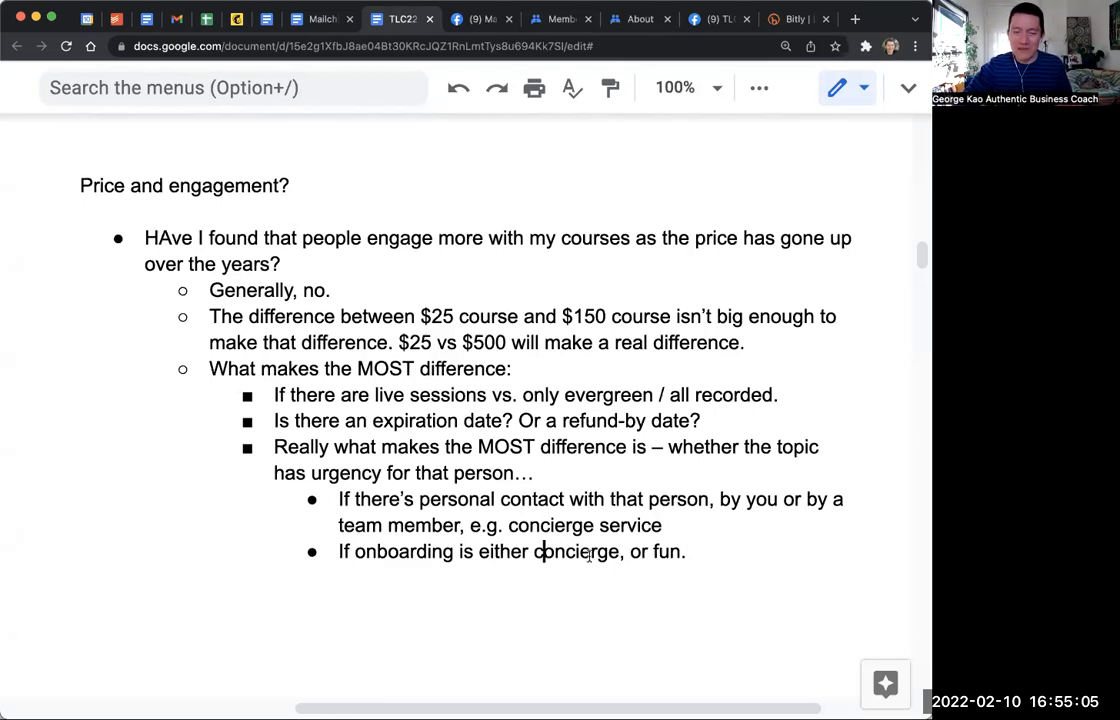
double_click(576, 552)
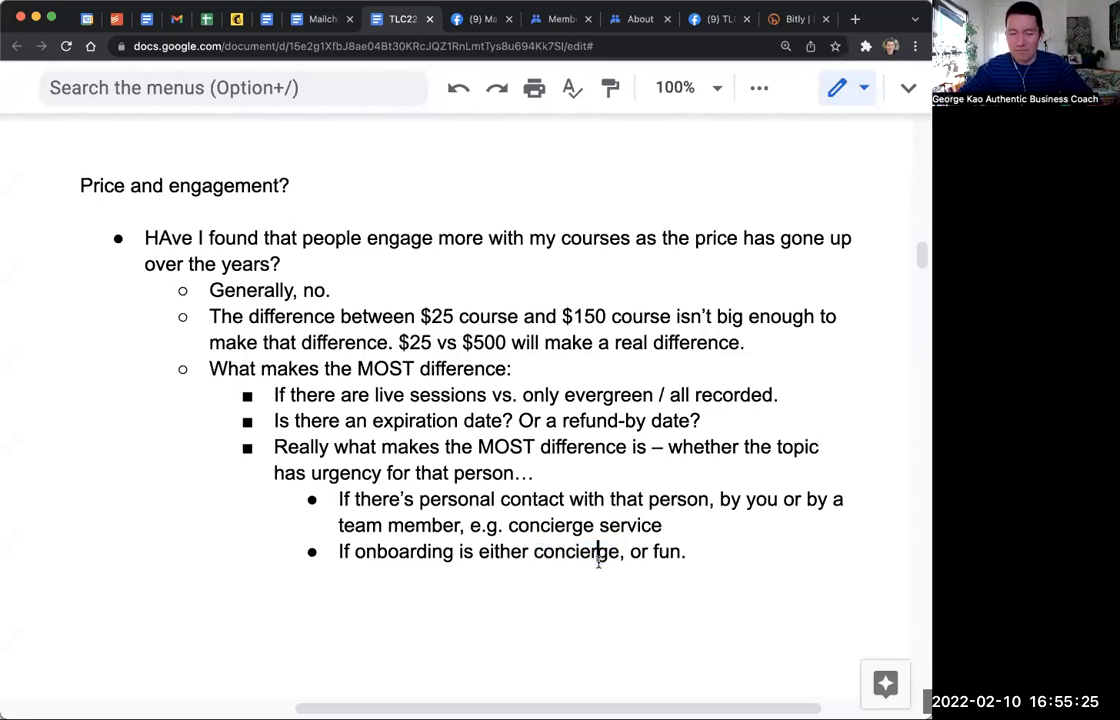
double_click(576, 552)
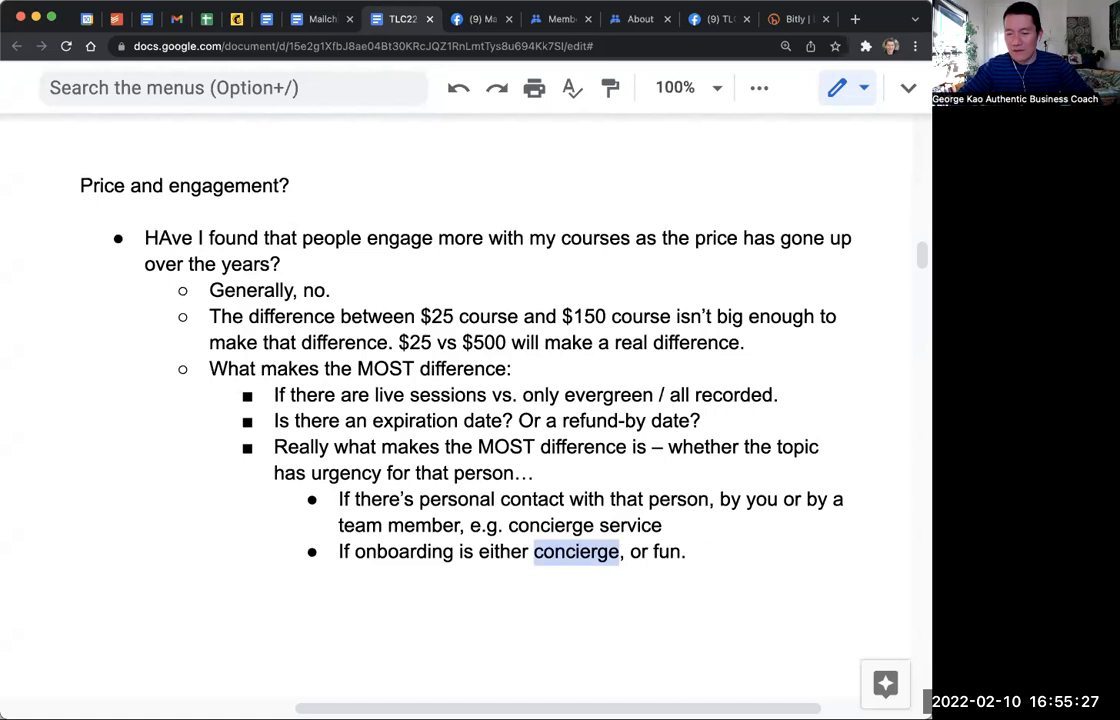